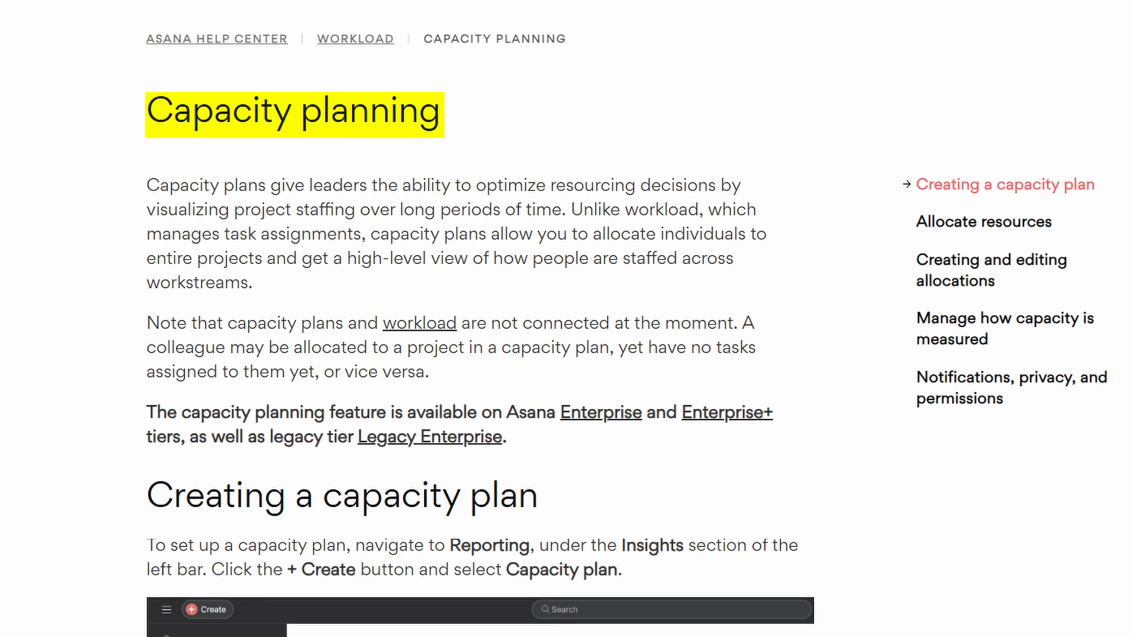
Scroll down the capacity planning help article before heading to Reporting
{"action": "scroll", "scroll_direction": "down", "scroll_amount": 3}
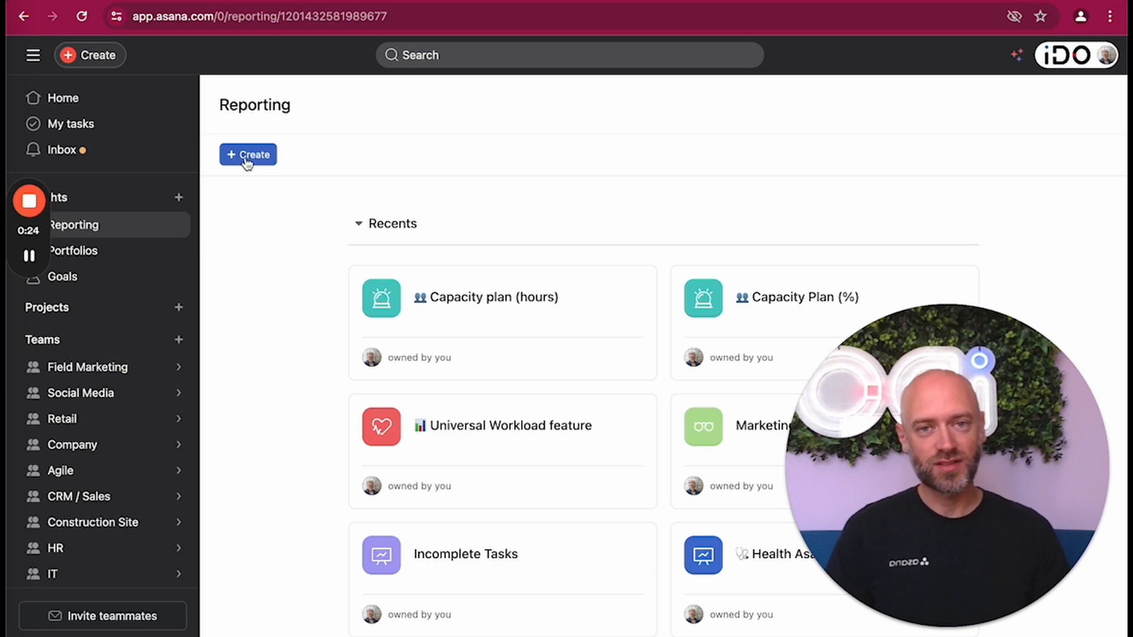
Check the + Create options, then open the Capacity plan (hours) report on its People tab
{"action": "left_click", "coordinate": [248, 155]}
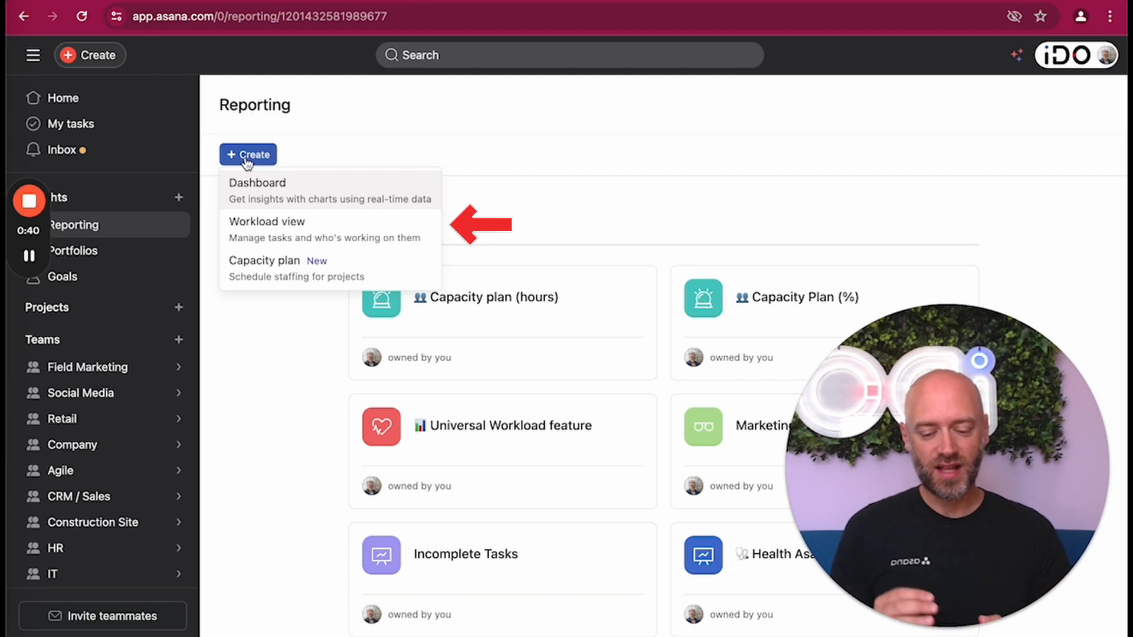
{"action": "left_click", "coordinate": [267, 229]}
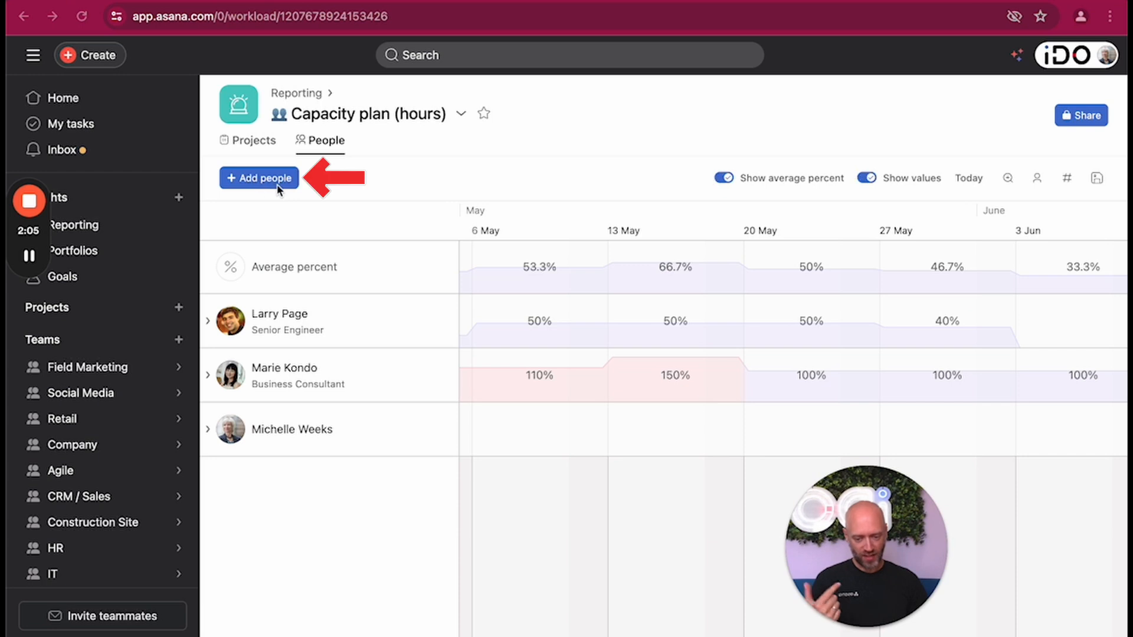
Scroll the timeline back and expand Larry Page's row to list his project allocations
{"action": "left_click", "coordinate": [258, 177]}
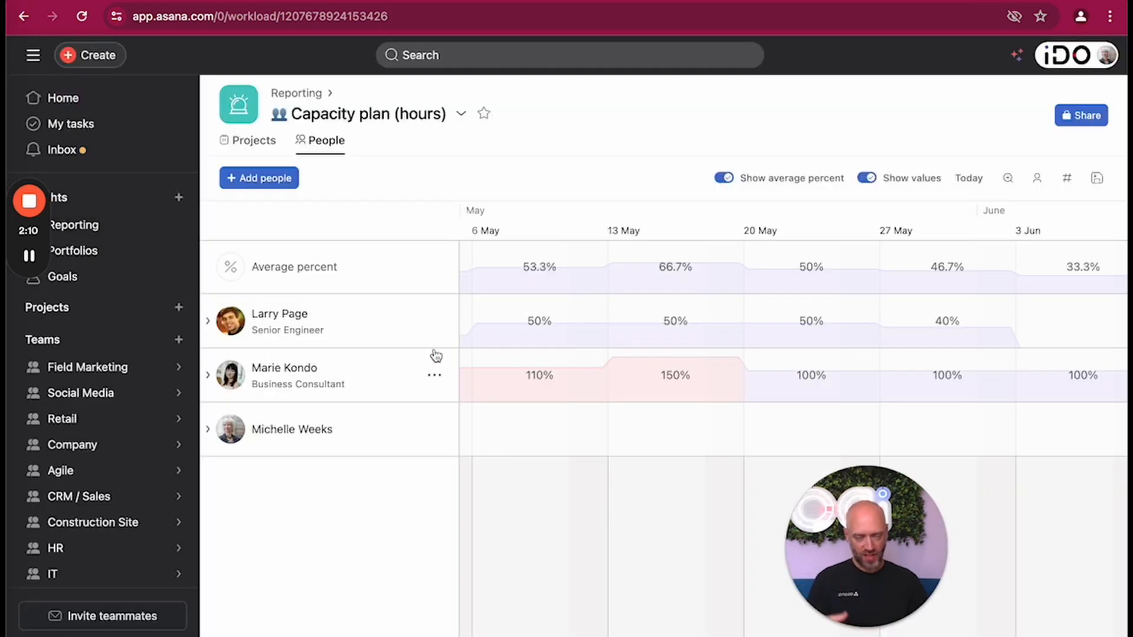
{"action": "mouse_move", "coordinate": [380, 328]}
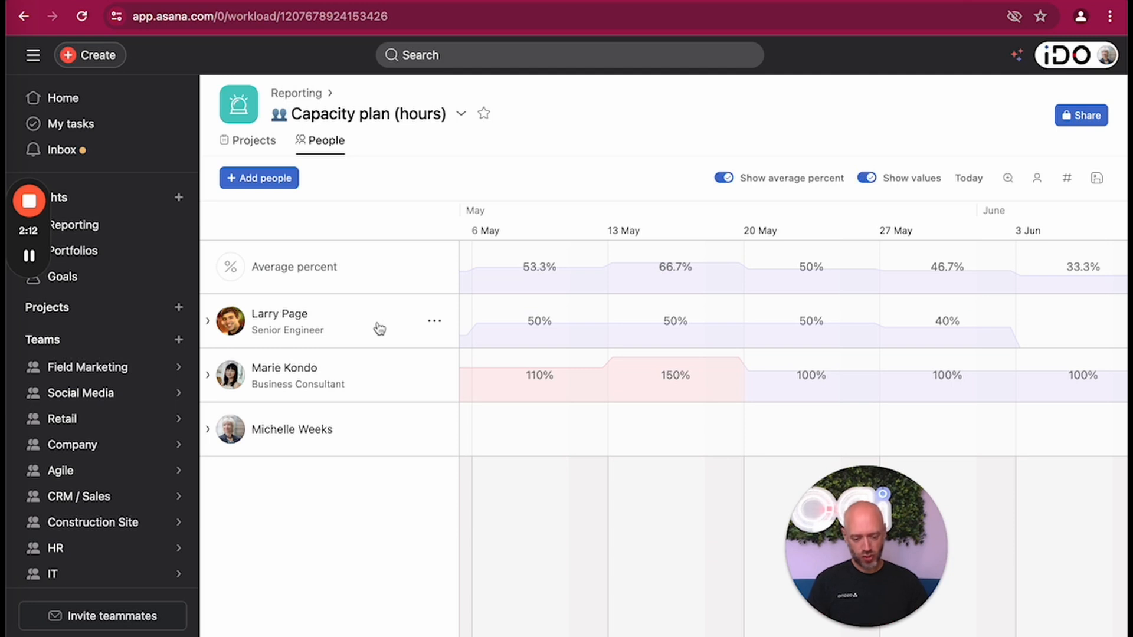
{"action": "scroll", "scroll_direction": "left", "scroll_amount": 3}
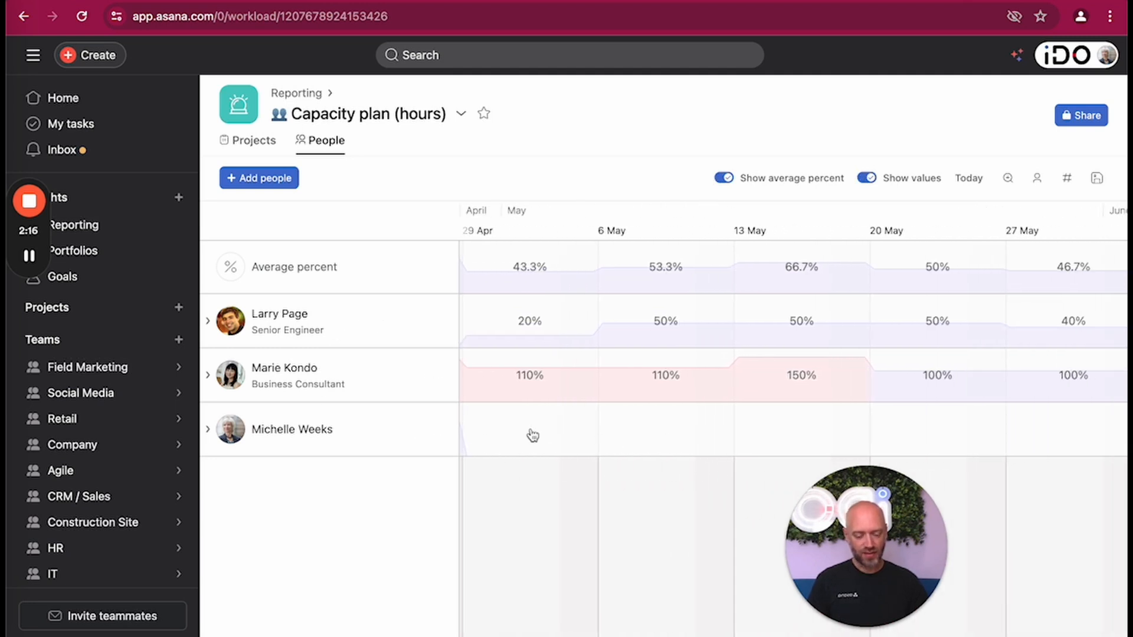
{"action": "mouse_move", "coordinate": [209, 329]}
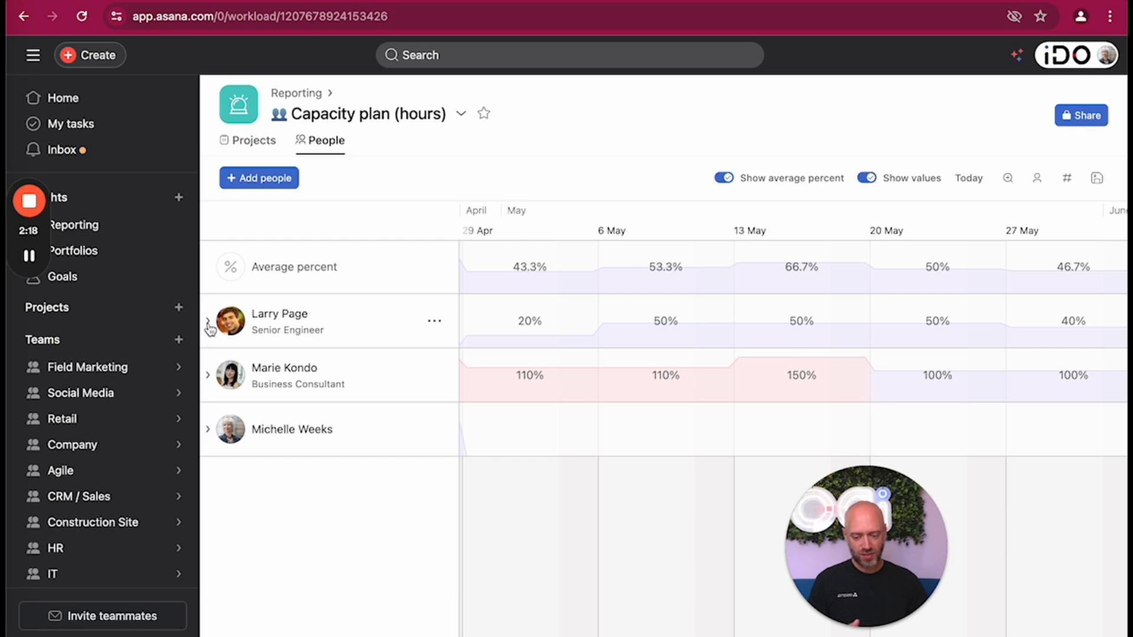
{"action": "left_click", "coordinate": [208, 321]}
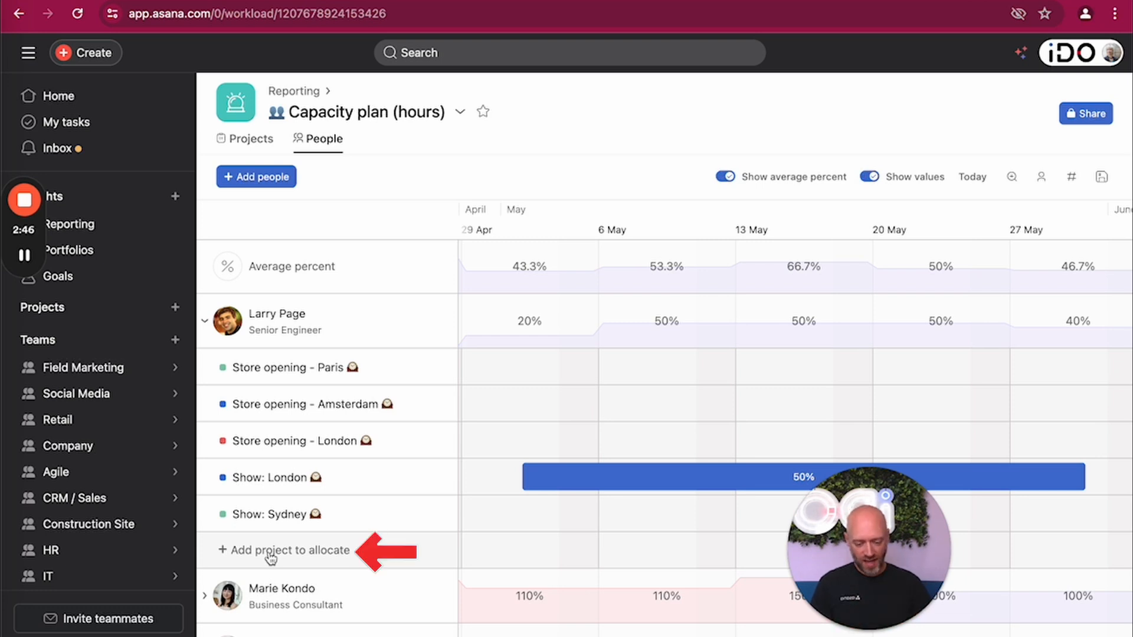
{"action": "type", "text": "paris"}
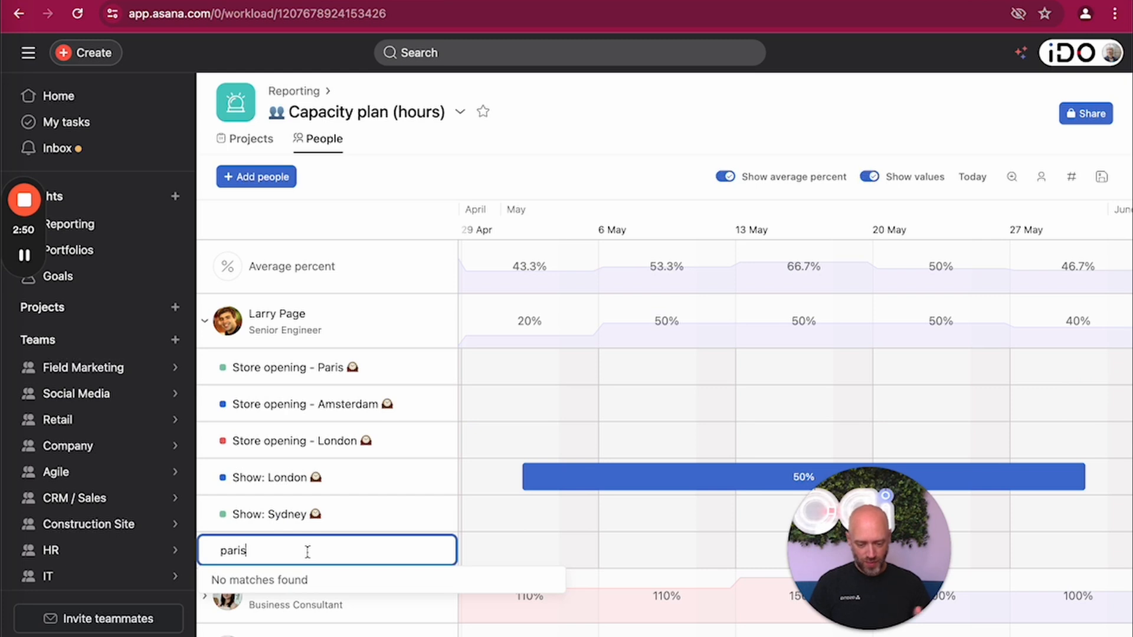
{"action": "type", "text": "mob"}
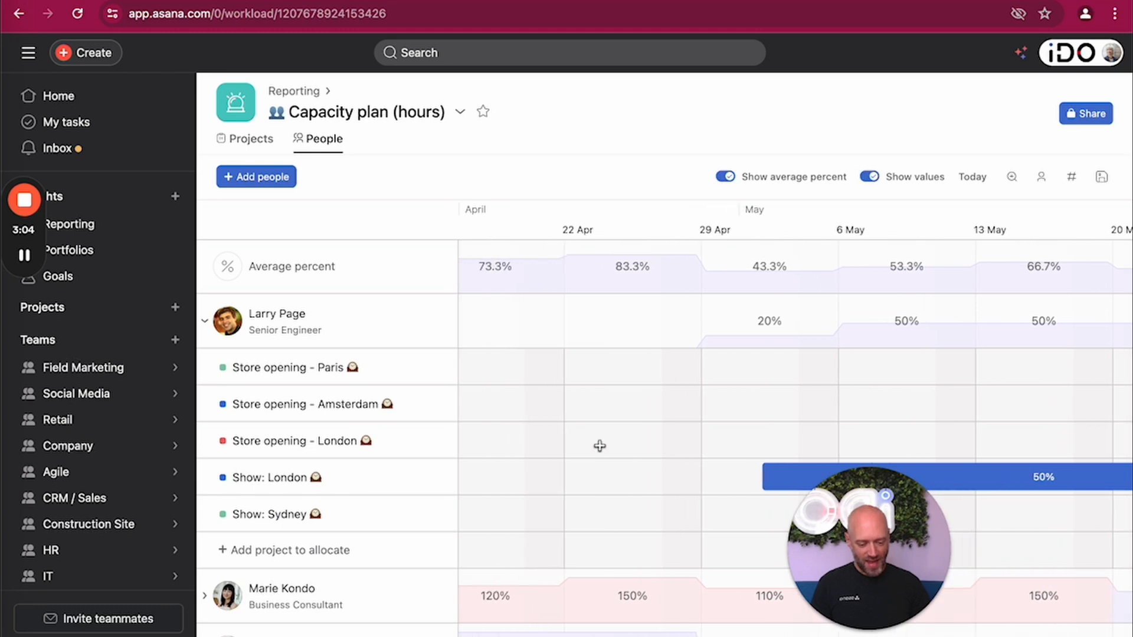
Scroll the timeline into June–July and bring up the capacity metric choices
{"action": "scroll", "scroll_direction": "right", "scroll_amount": 3}
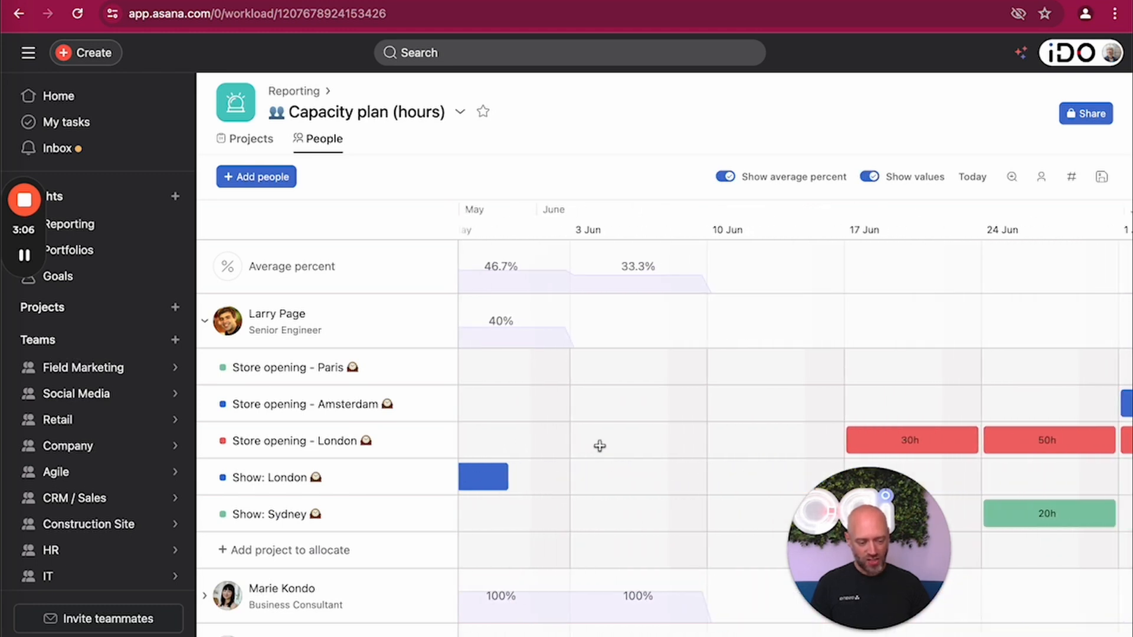
{"action": "scroll", "scroll_direction": "right", "scroll_amount": 3}
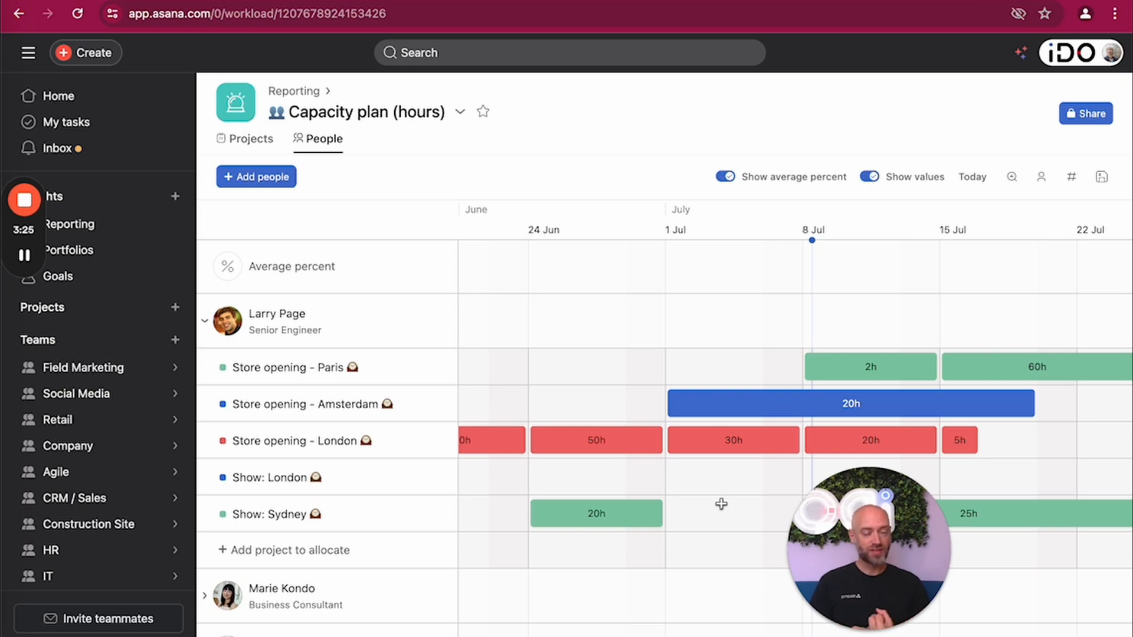
{"action": "mouse_move", "coordinate": [722, 468]}
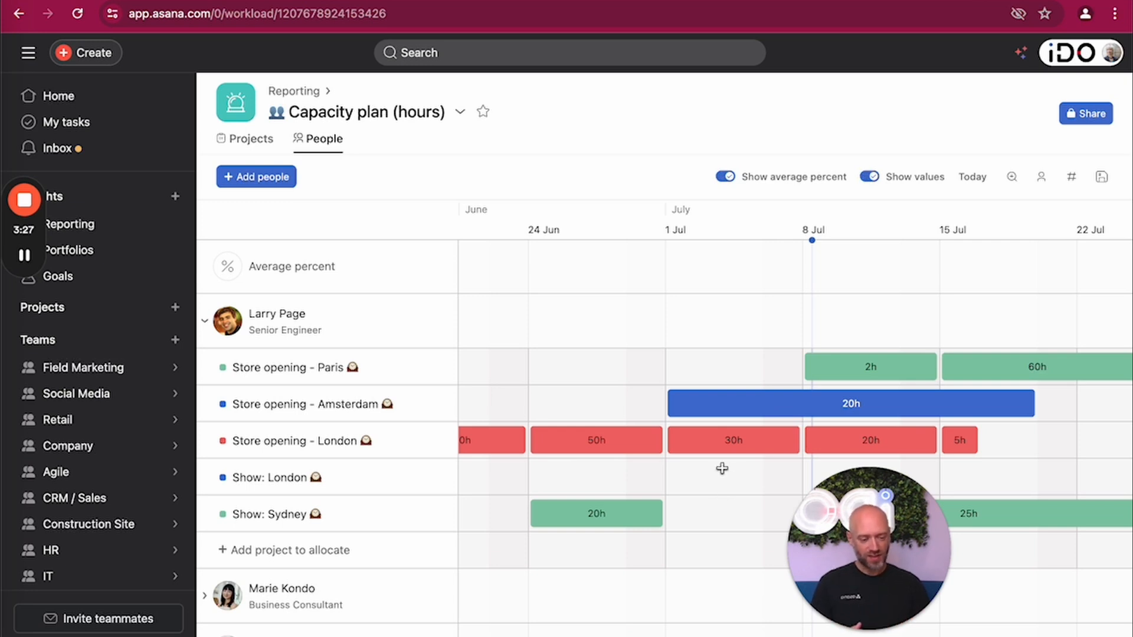
{"action": "left_click", "coordinate": [1071, 177]}
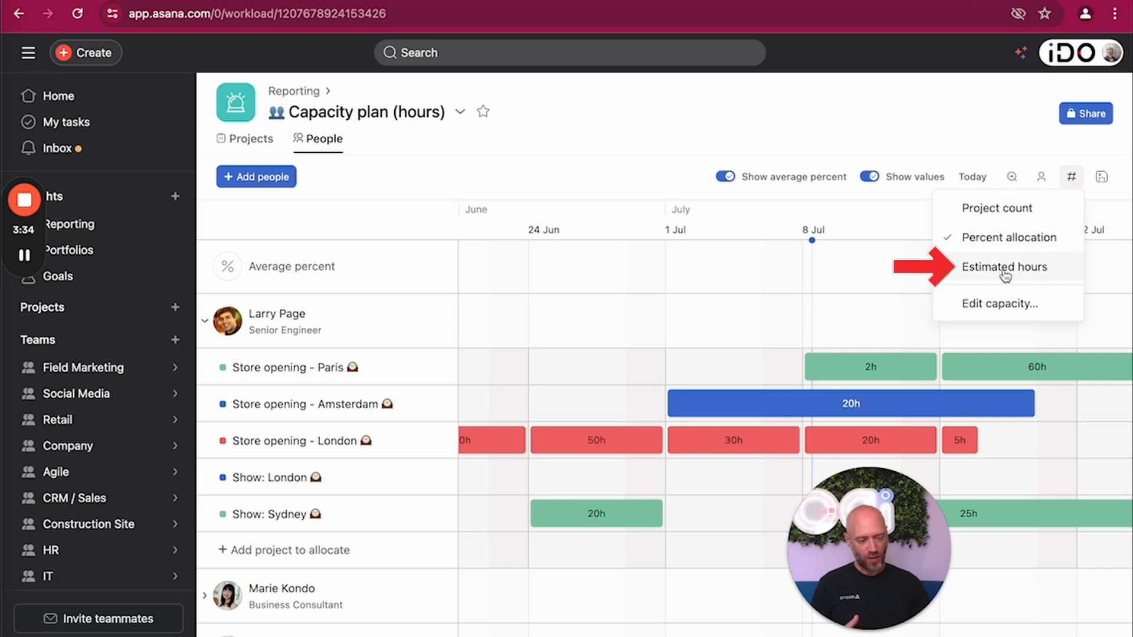
Measure capacity in estimated hours and give Larry a 6h London allocation for 22–28 Jul
{"action": "left_click", "coordinate": [1004, 266]}
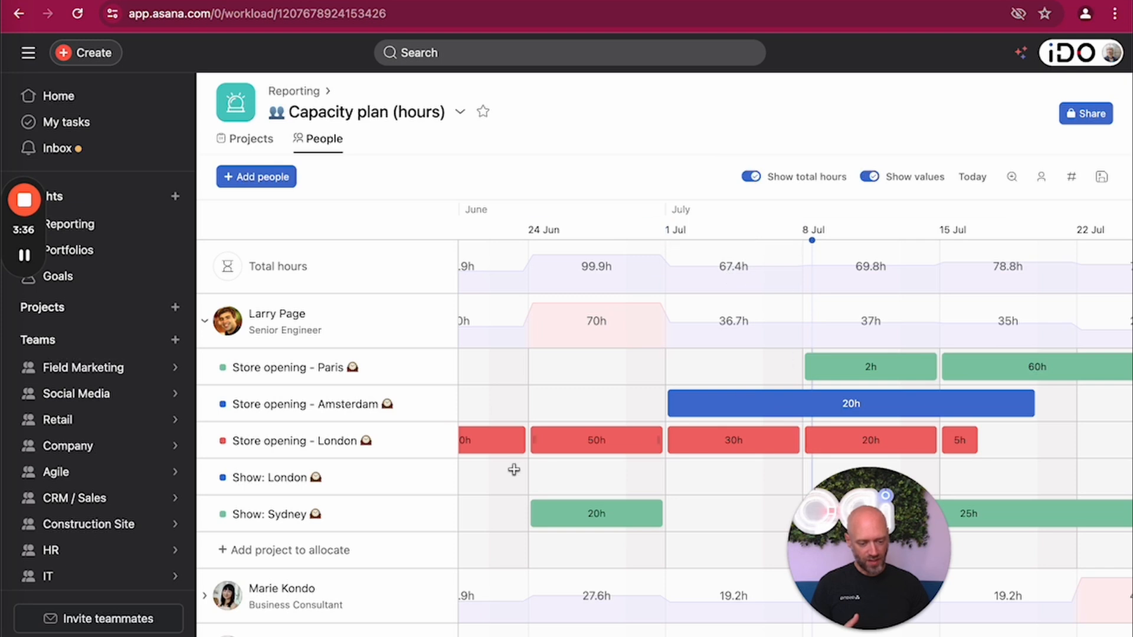
{"action": "mouse_move", "coordinate": [573, 394]}
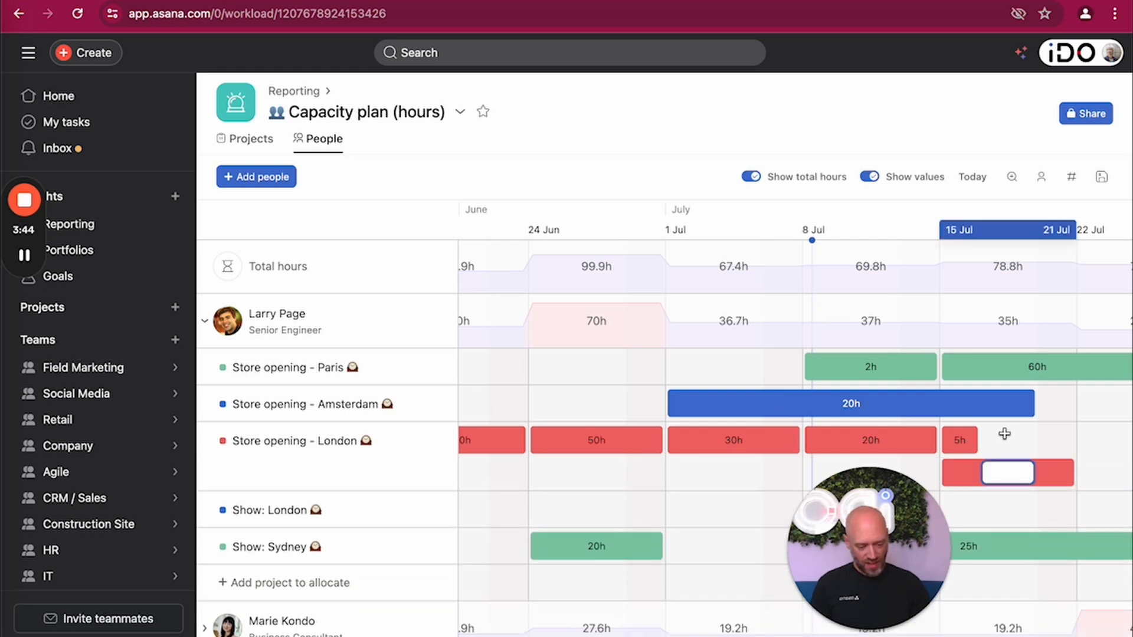
{"action": "type", "text": "6h"}
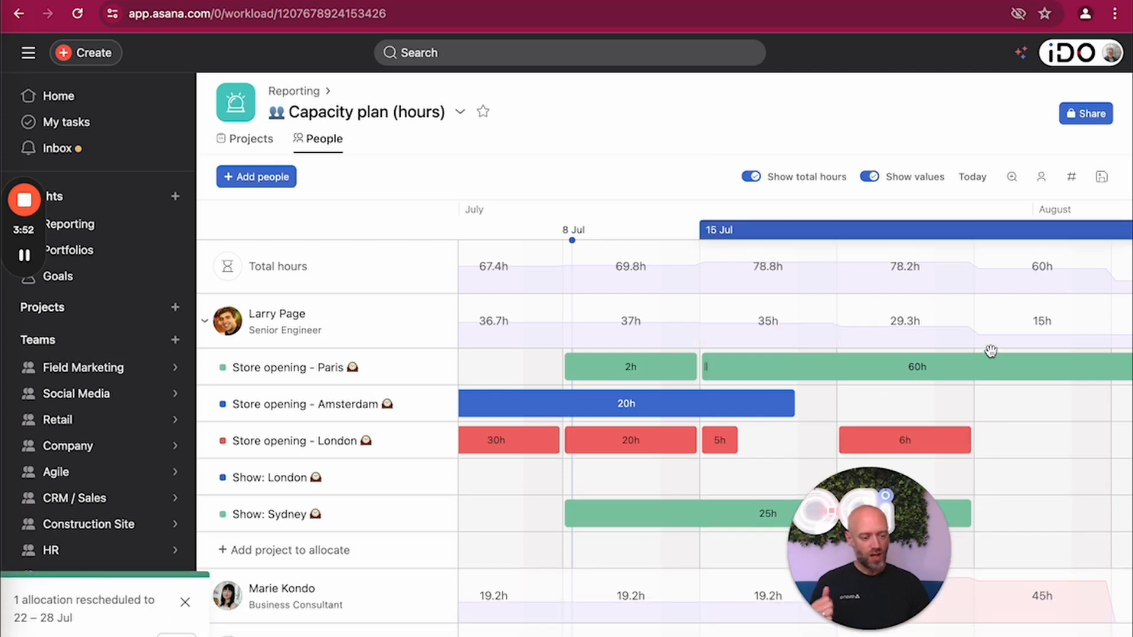
{"action": "left_click", "coordinate": [1070, 177]}
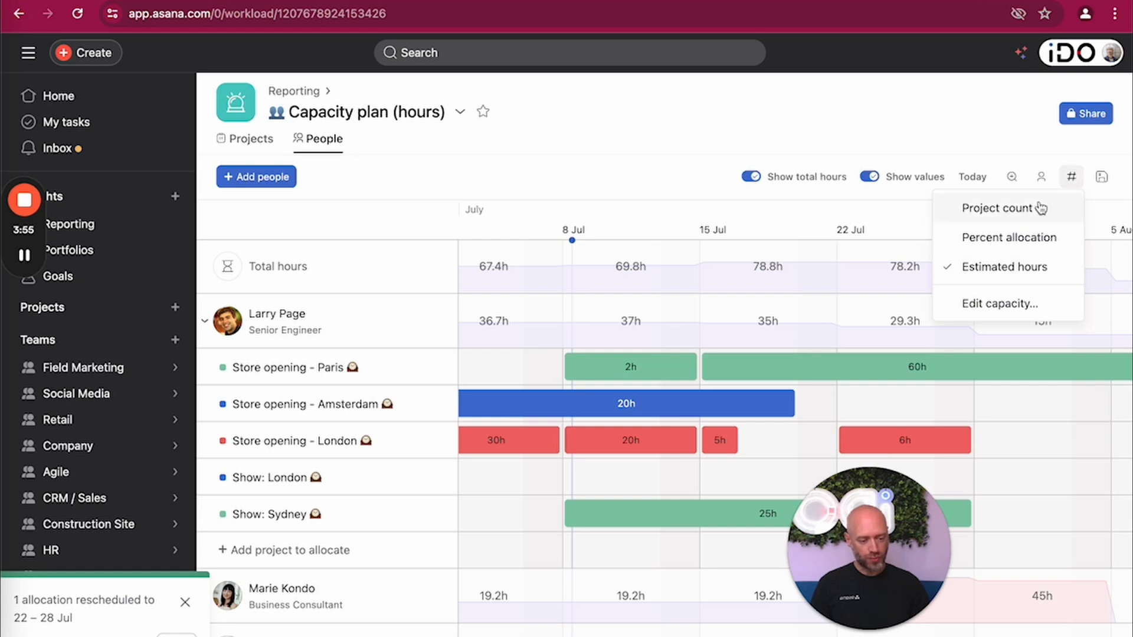
Measure capacity by project count and collapse Larry Page's project rows
{"action": "left_click", "coordinate": [999, 209]}
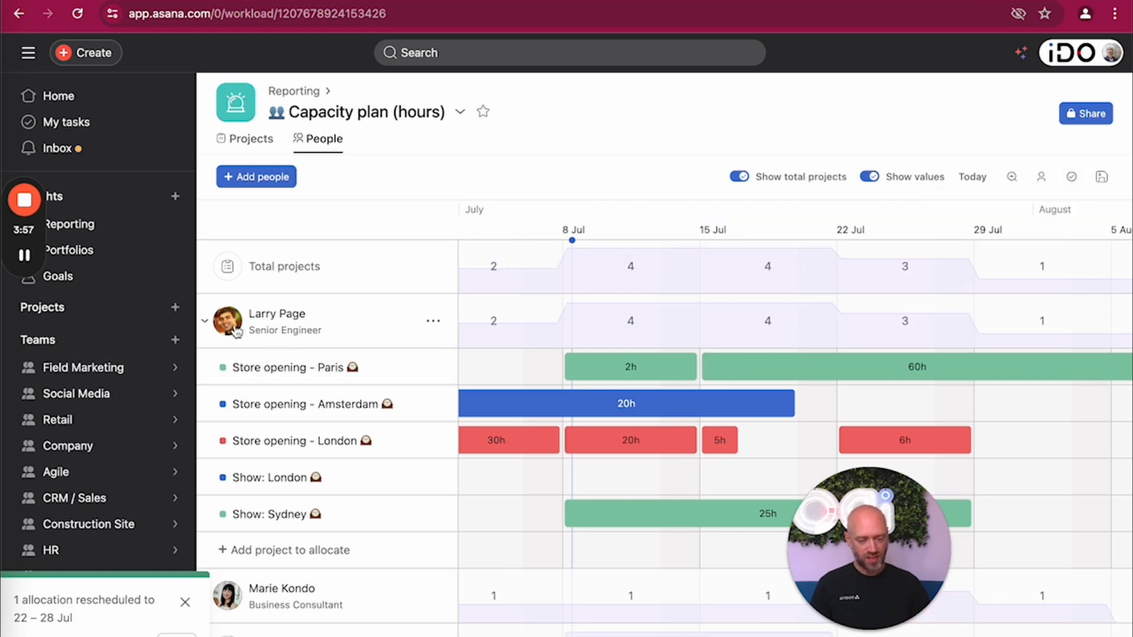
{"action": "left_click", "coordinate": [204, 320]}
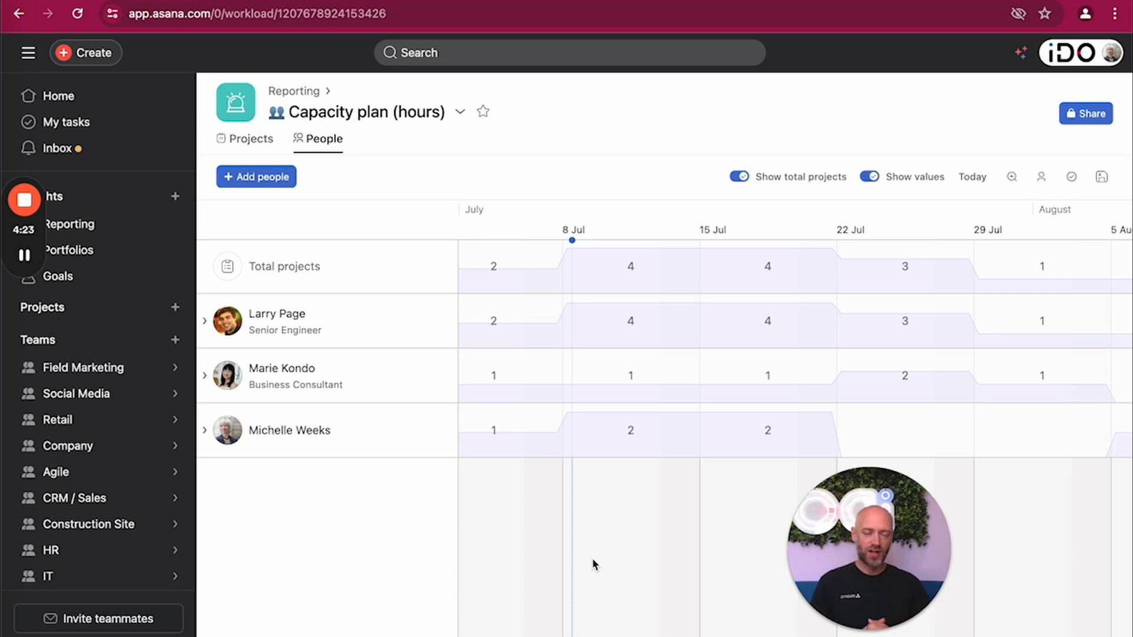
{"action": "mouse_move", "coordinate": [618, 328]}
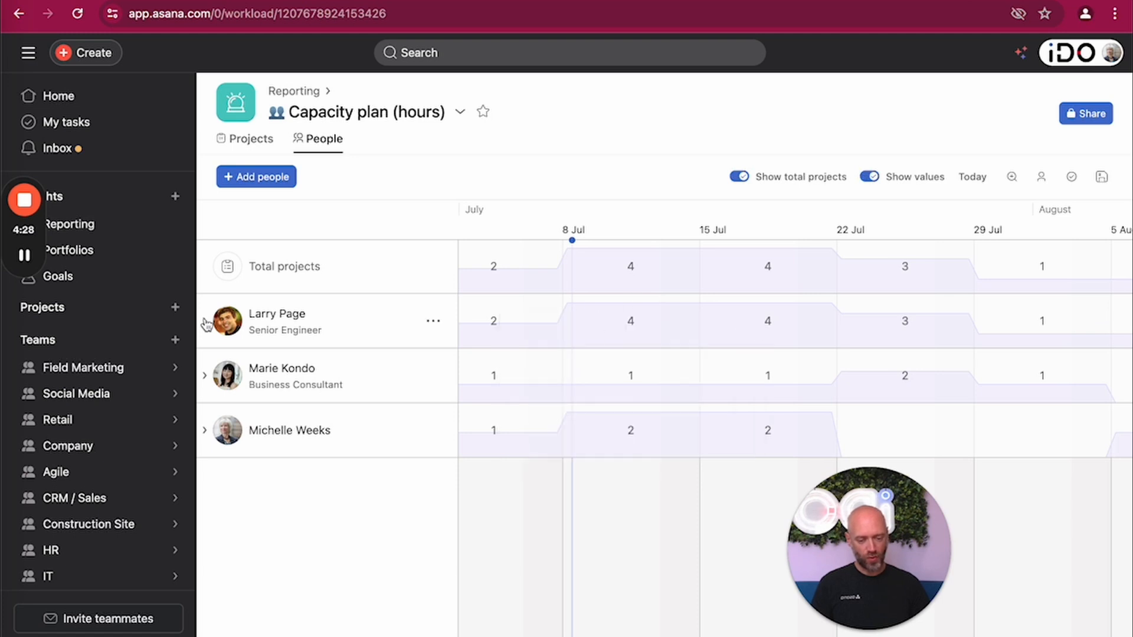
{"action": "mouse_move", "coordinate": [630, 304]}
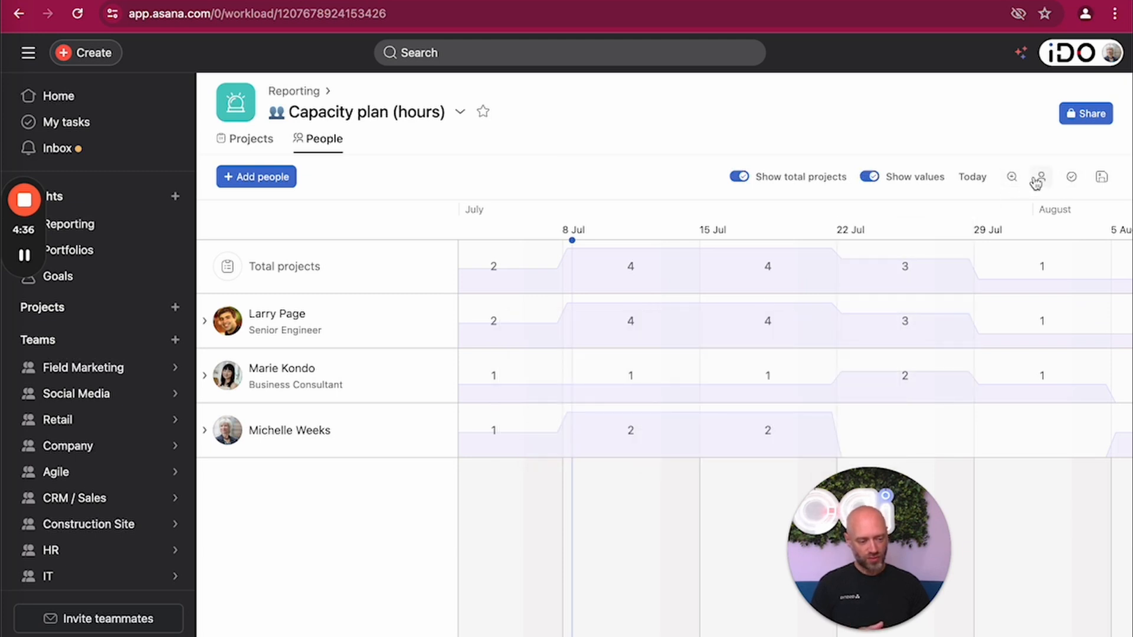
Switch the capacity metric back to percent allocation, showing weekly averages
{"action": "left_click", "coordinate": [1072, 178]}
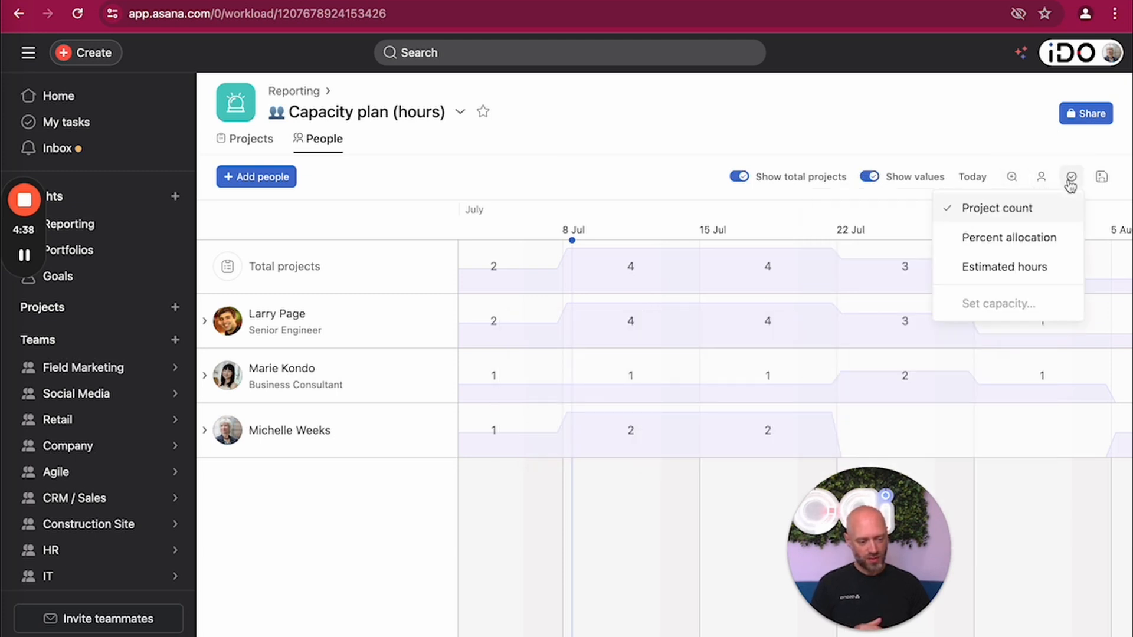
{"action": "left_click", "coordinate": [1007, 237]}
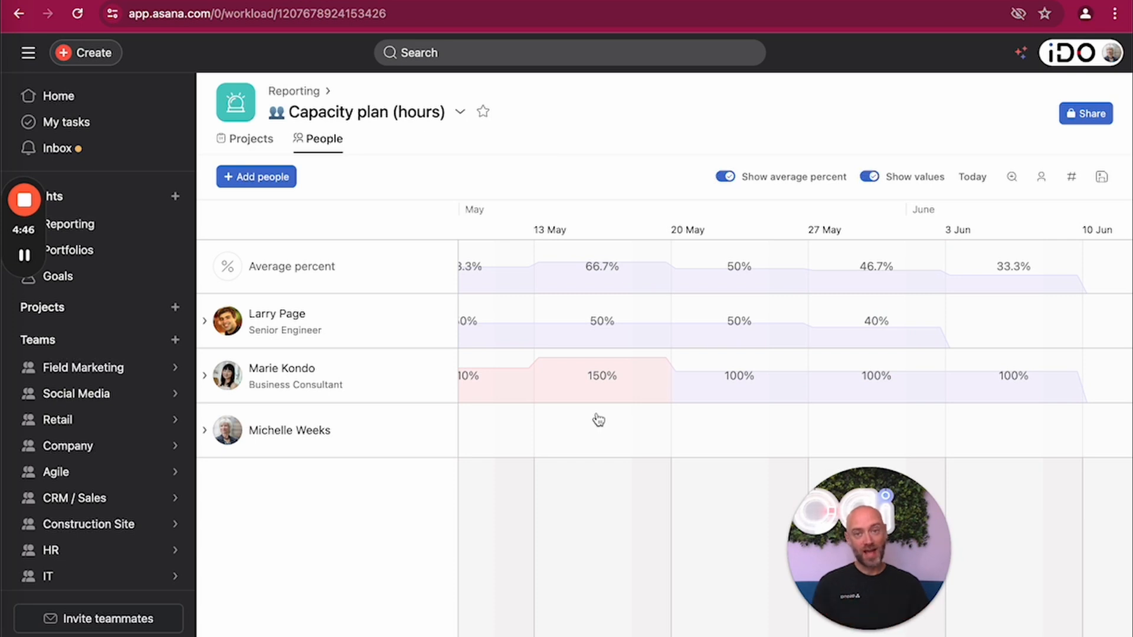
{"action": "mouse_move", "coordinate": [812, 380]}
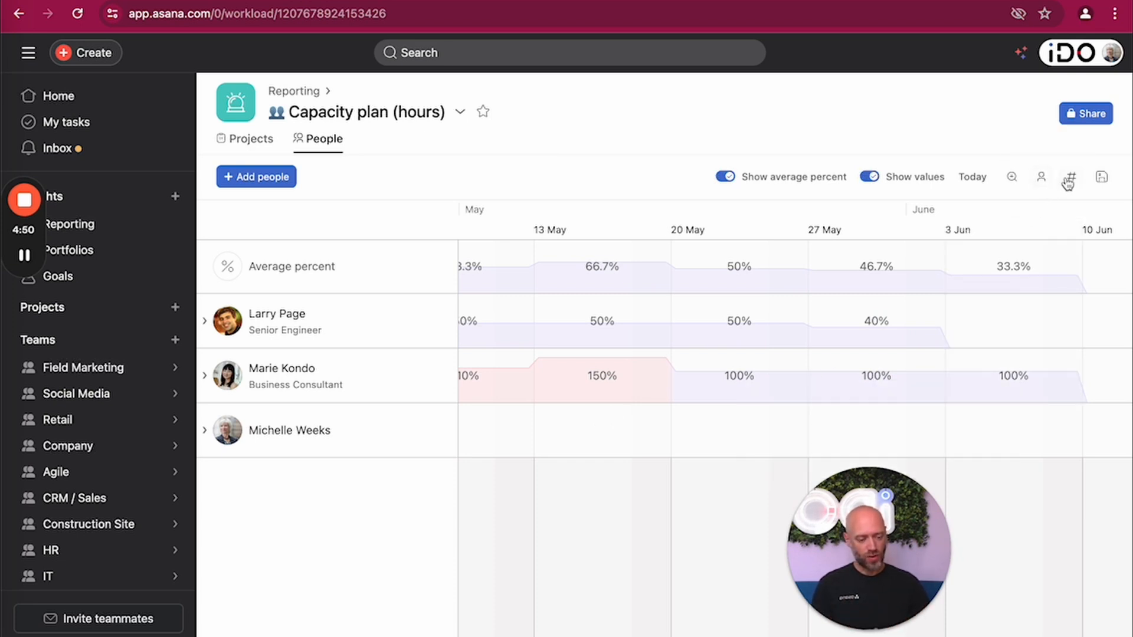
{"action": "left_click", "coordinate": [1070, 177]}
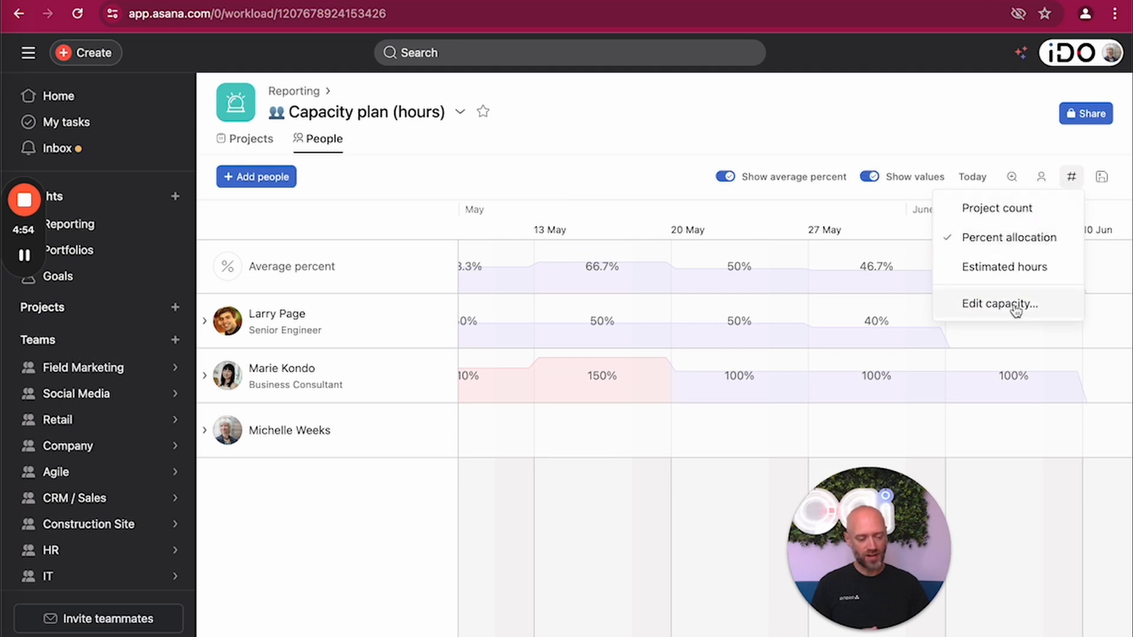
{"action": "left_click", "coordinate": [1000, 303]}
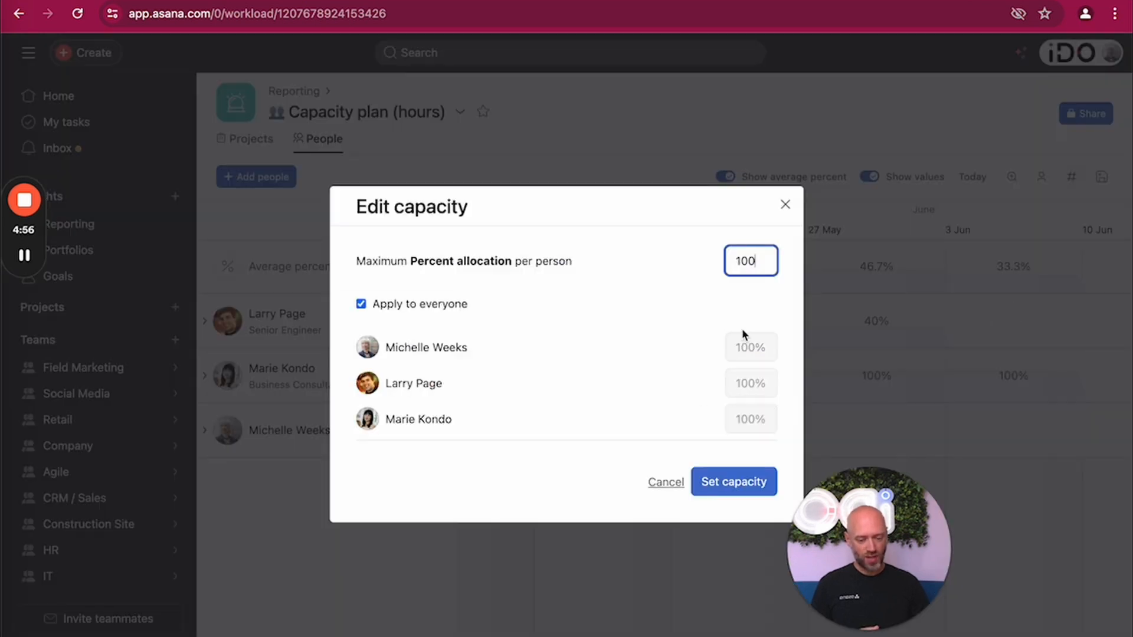
{"action": "mouse_move", "coordinate": [672, 391]}
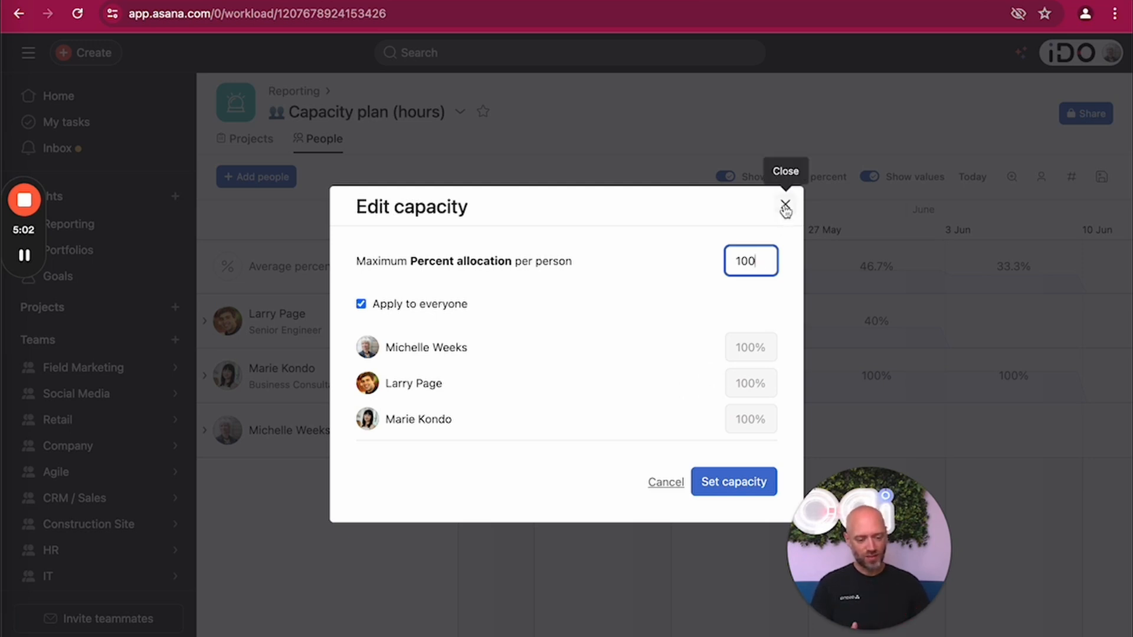
{"action": "left_click", "coordinate": [785, 203]}
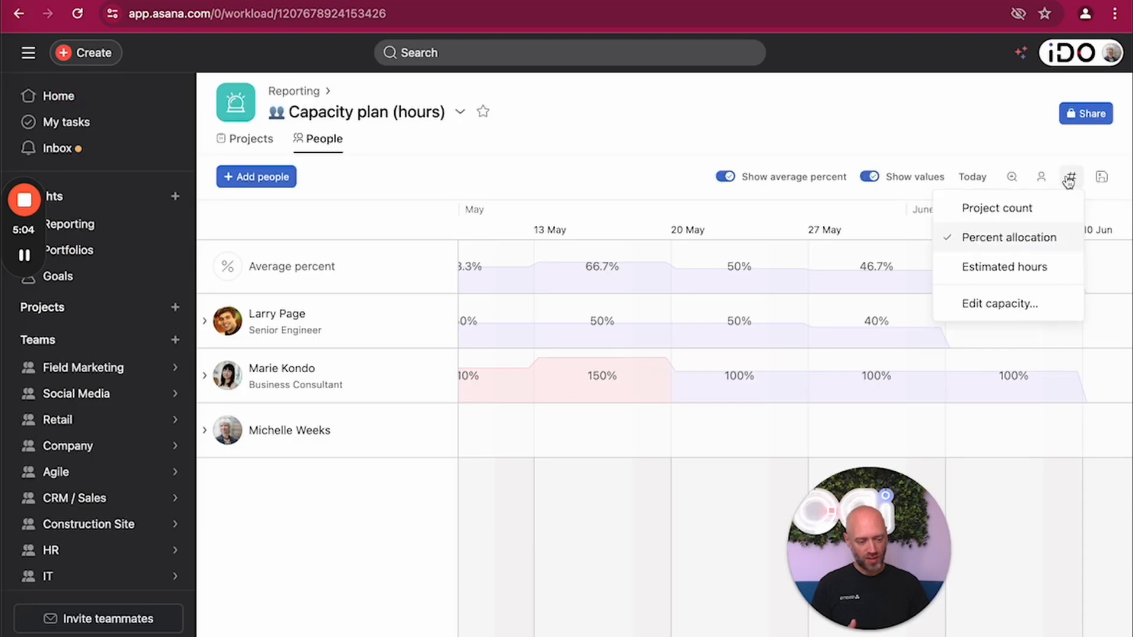
Measure in estimated hours, view Edit capacity, and expand Larry Page's project rows
{"action": "left_click", "coordinate": [1005, 267]}
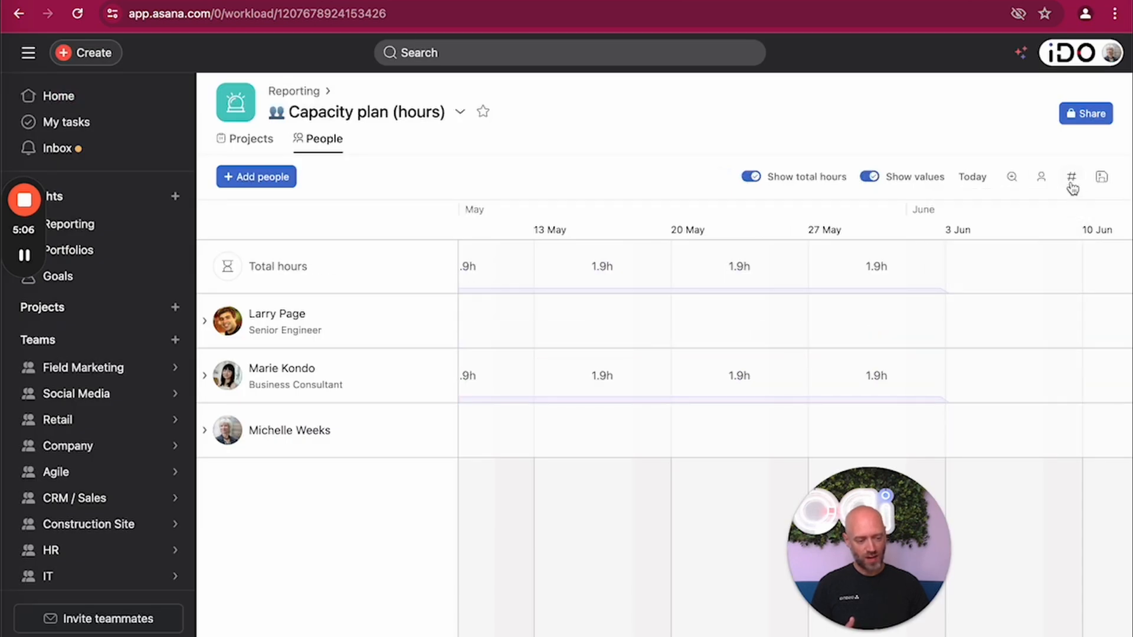
{"action": "left_click", "coordinate": [1072, 177]}
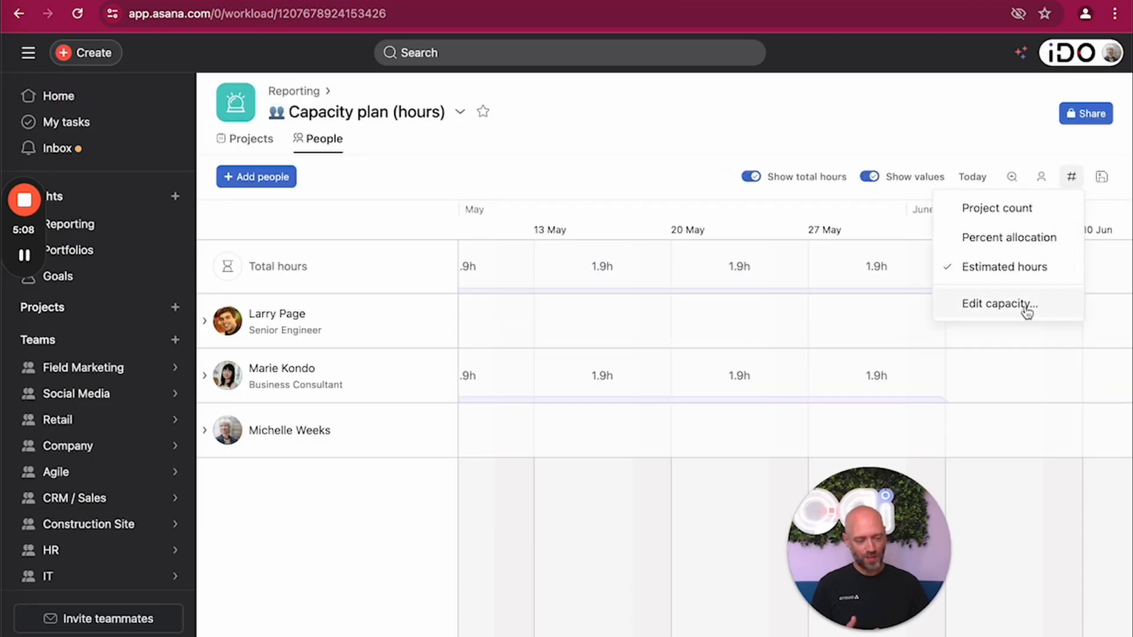
{"action": "left_click", "coordinate": [999, 304]}
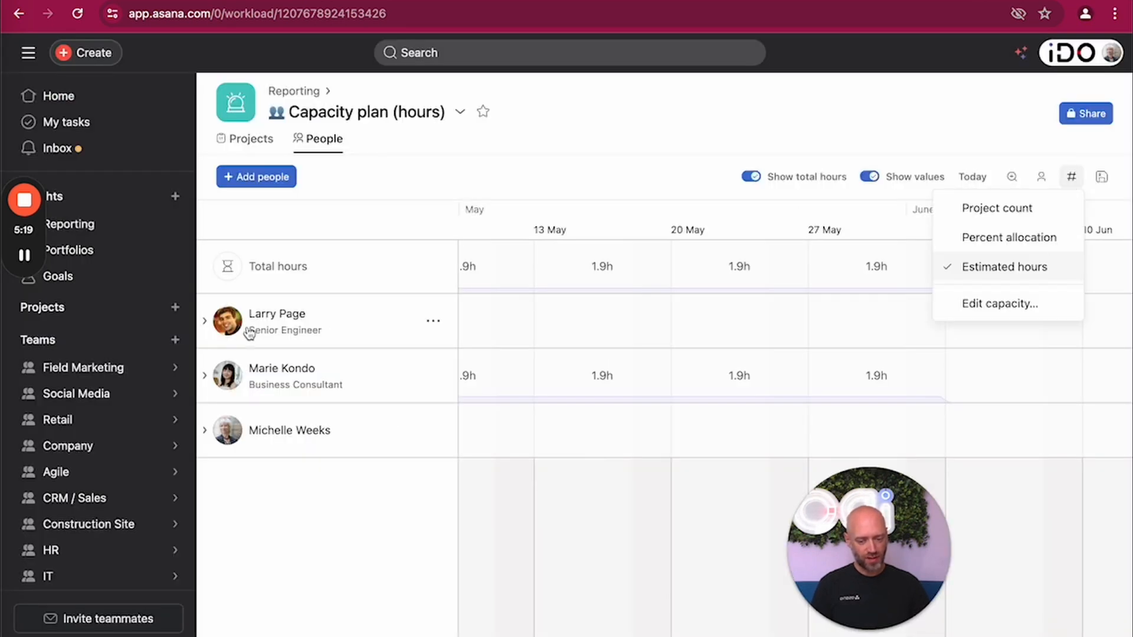
{"action": "left_click", "coordinate": [205, 320]}
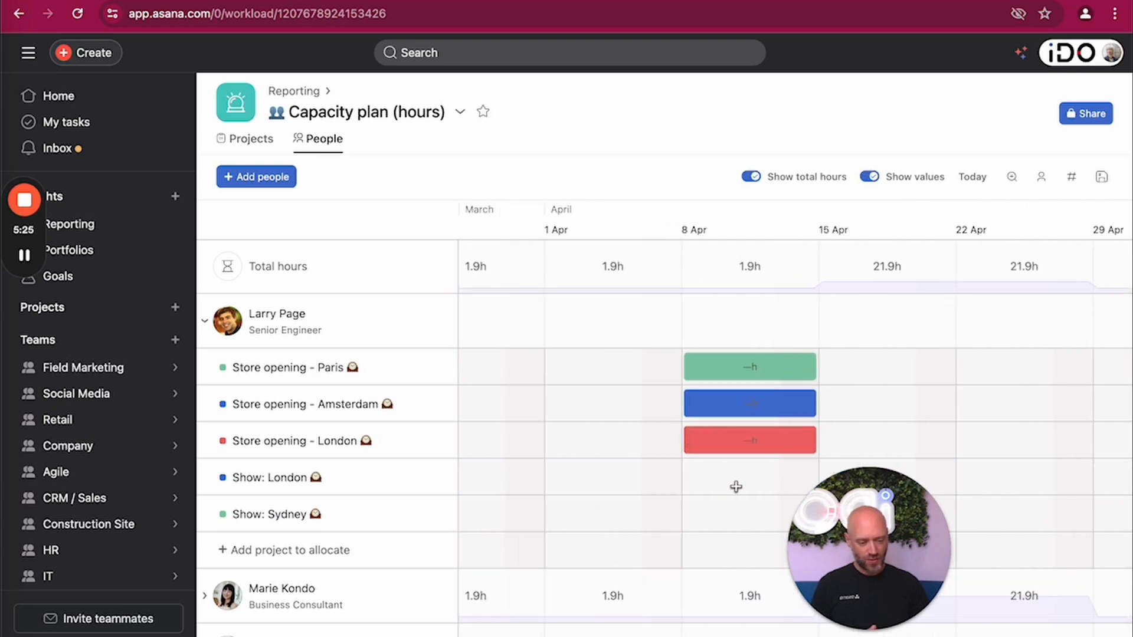
Switch the metric to percent allocation and scroll the timeline into early June
{"action": "scroll", "scroll_direction": "right", "scroll_amount": 3}
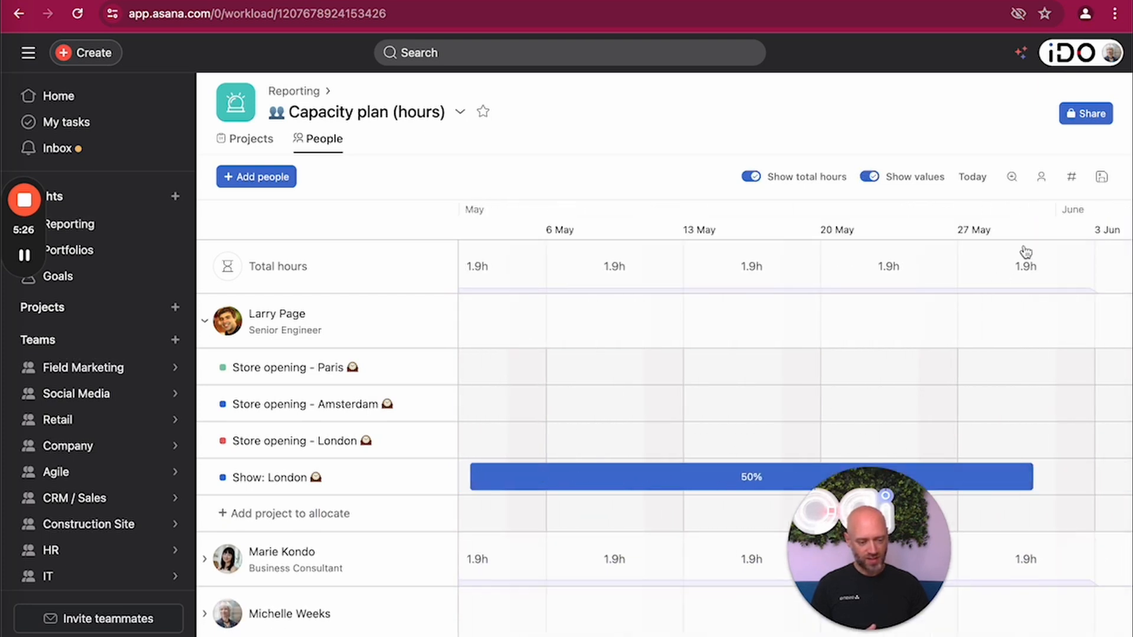
{"action": "left_click", "coordinate": [1071, 177]}
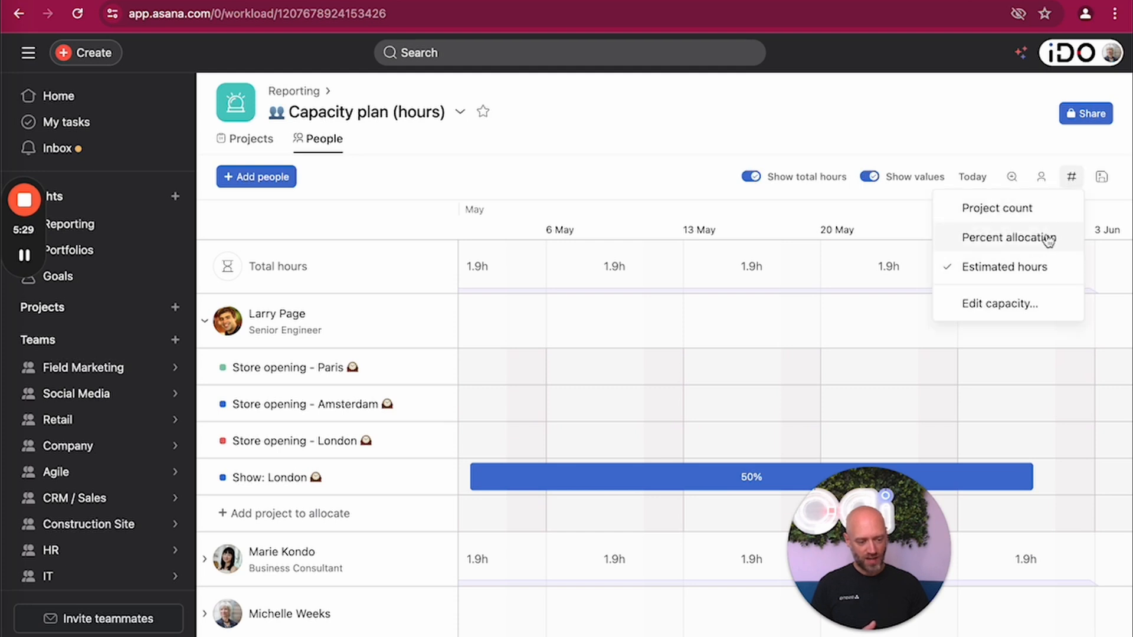
{"action": "left_click", "coordinate": [1008, 237]}
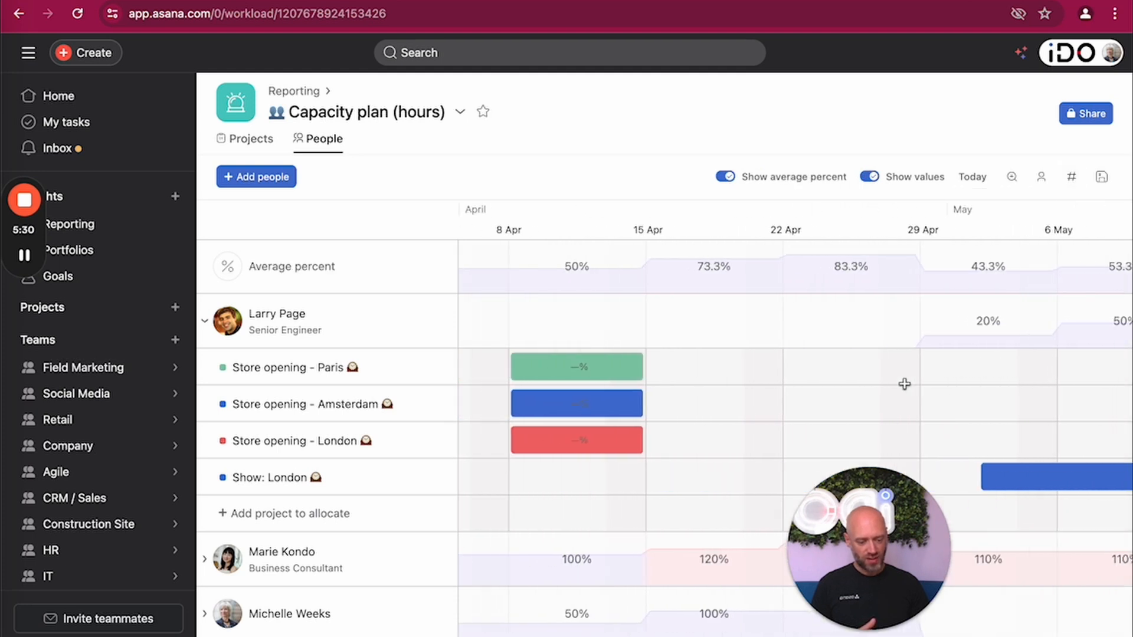
{"action": "scroll", "scroll_direction": "right", "scroll_amount": 3}
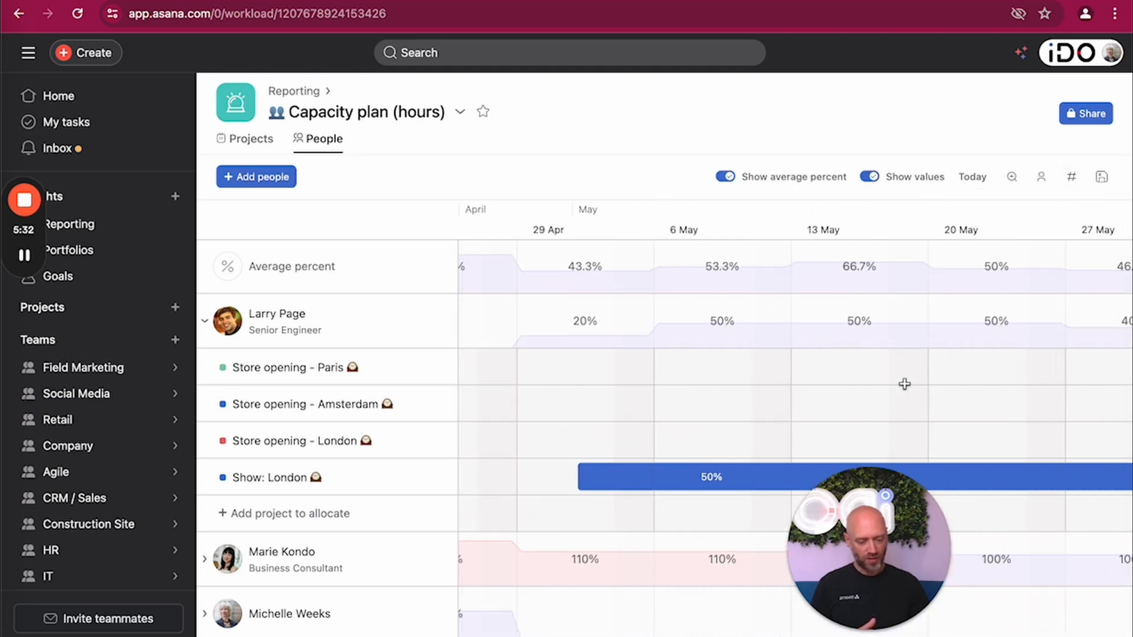
{"action": "scroll", "scroll_direction": "right", "scroll_amount": 3}
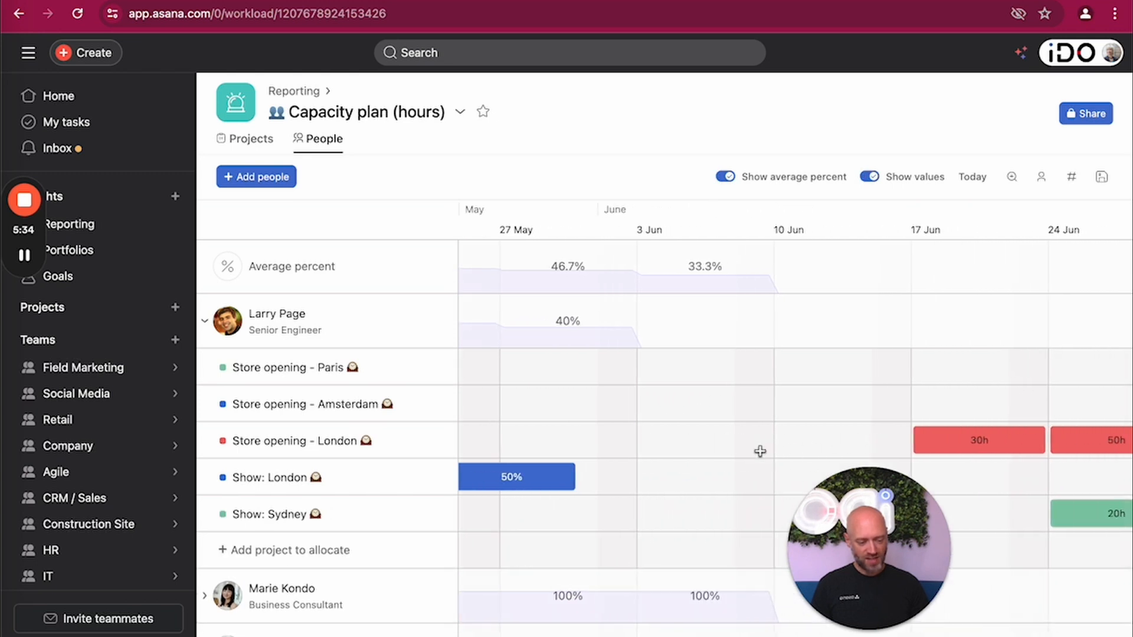
{"action": "mouse_move", "coordinate": [656, 432]}
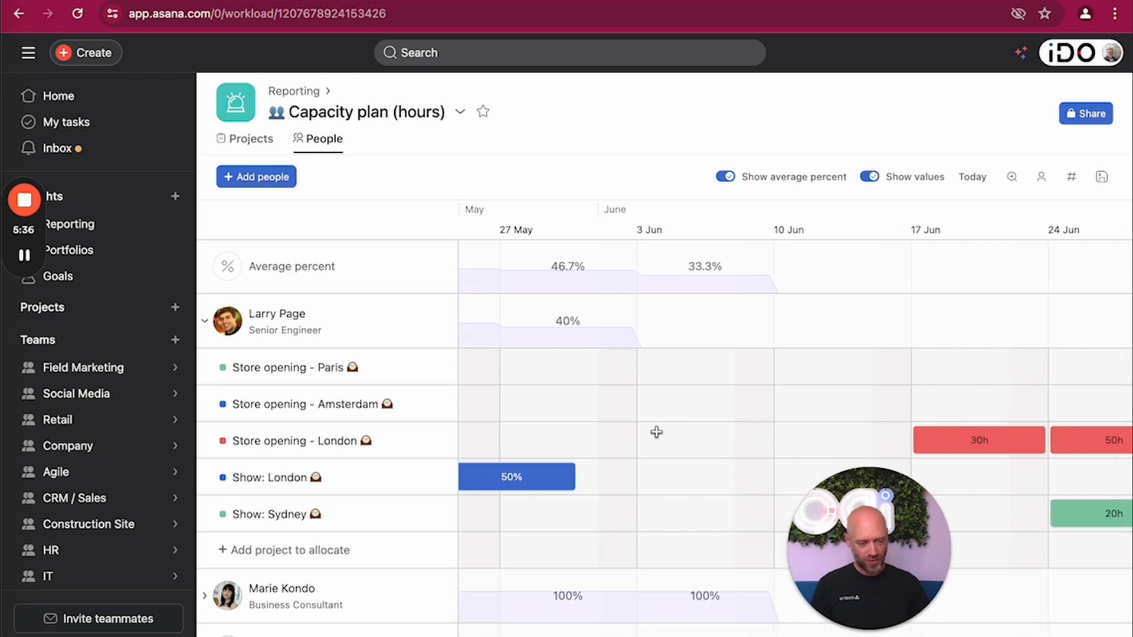
Add a trial London store opening allocation for the 3–9 Jun week, then delete it
{"action": "left_click", "coordinate": [705, 440]}
{"action": "type", "text": "23"}
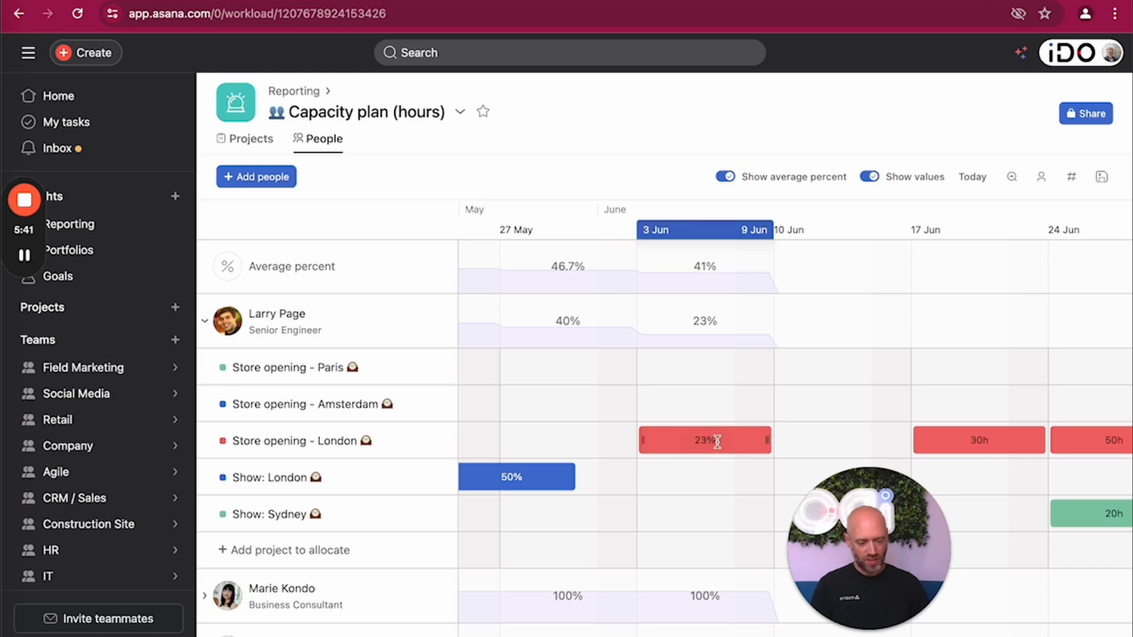
{"action": "right_click", "coordinate": [705, 440]}
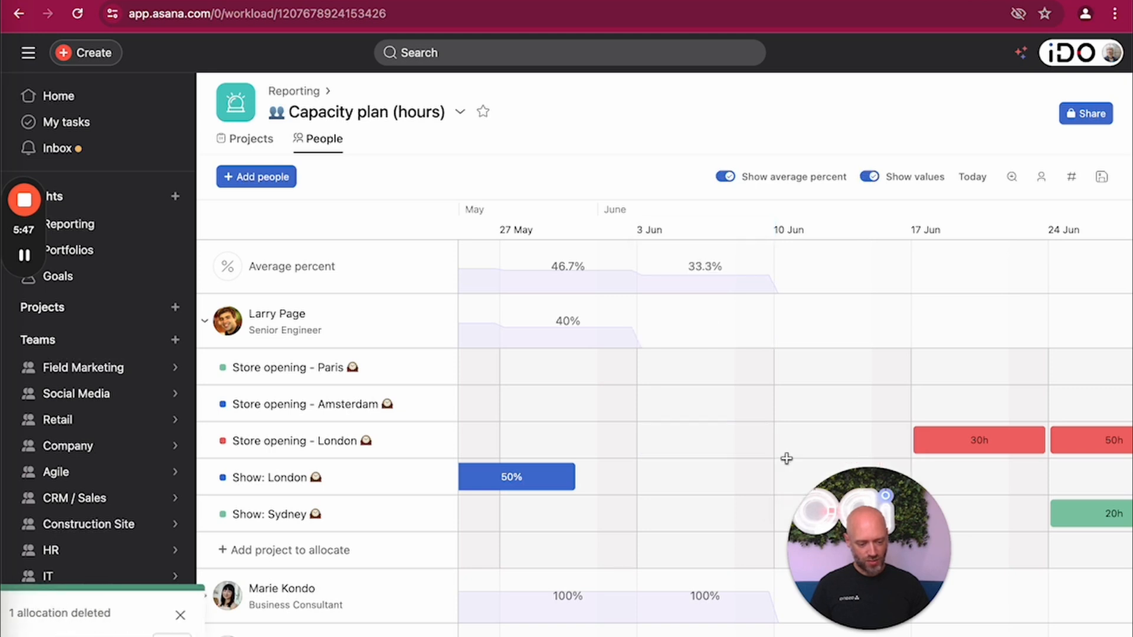
Switch the capacity metric back to estimated hours, showing weekly hour totals
{"action": "left_click", "coordinate": [1071, 177]}
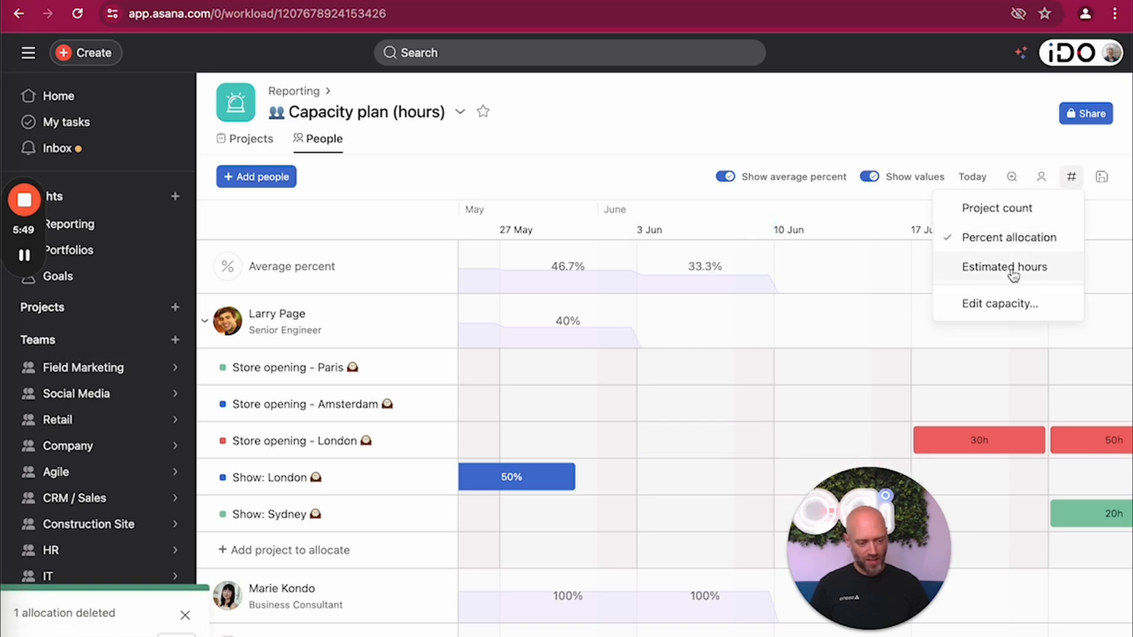
{"action": "left_click", "coordinate": [1005, 267]}
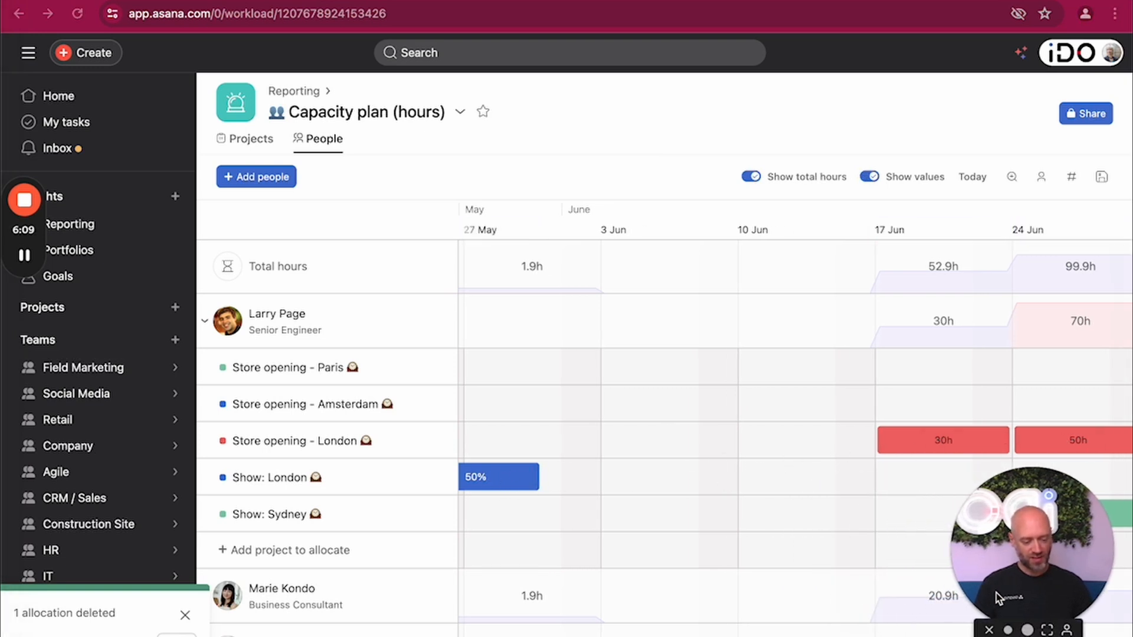
{"action": "mouse_move", "coordinate": [882, 555]}
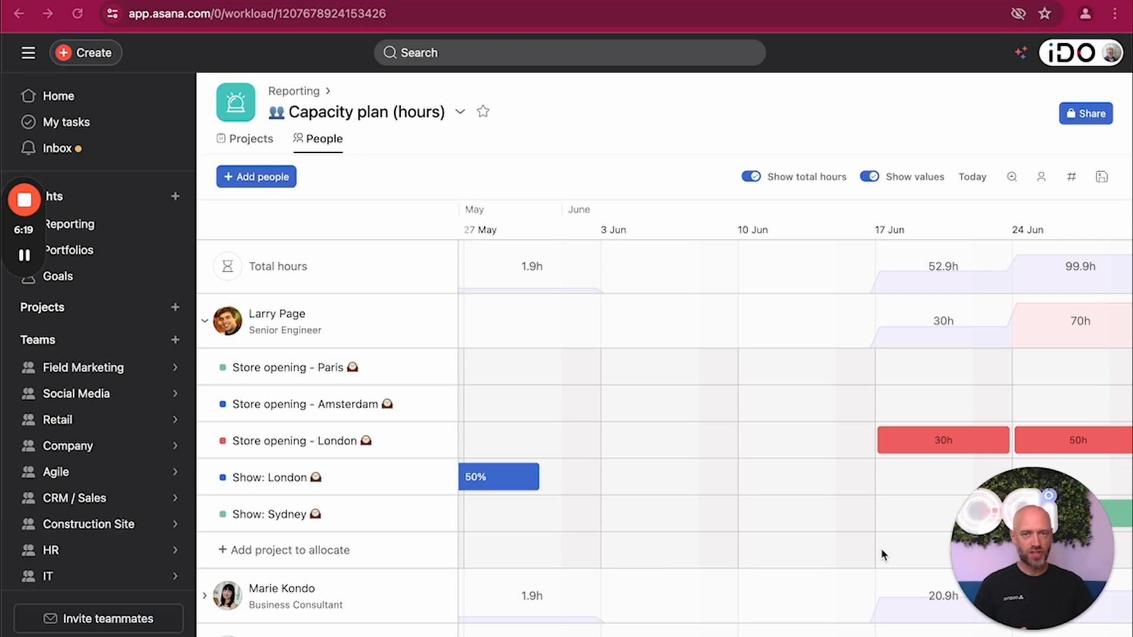
{"action": "mouse_move", "coordinate": [345, 180]}
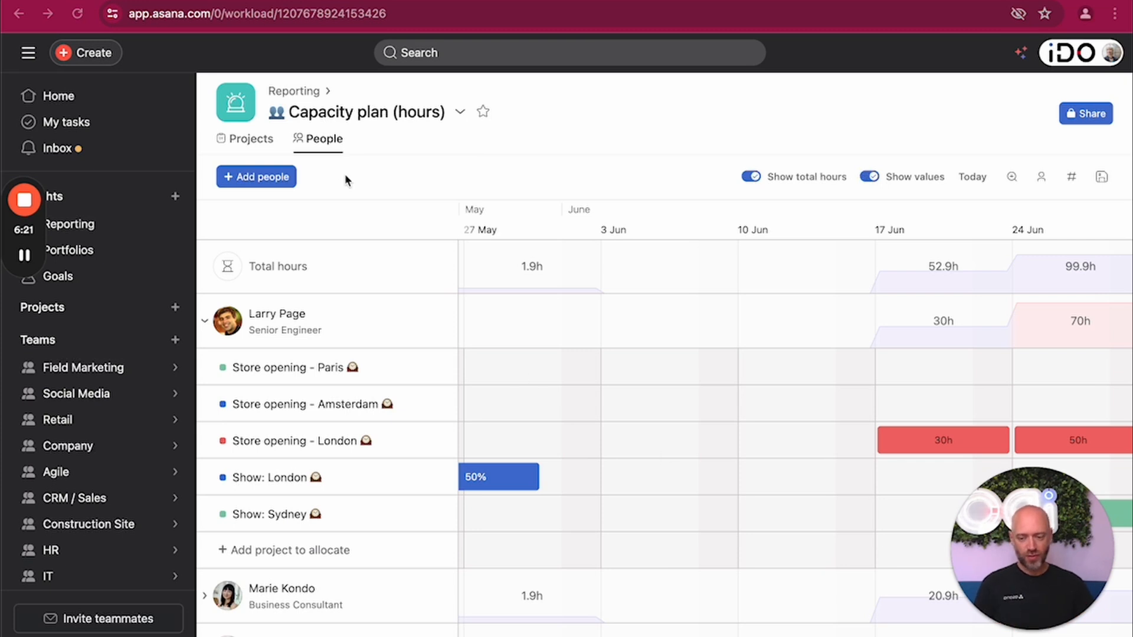
Switch to the Projects capacity view and expand the London and Amsterdam store openings to list each person's weekly hours
{"action": "left_click", "coordinate": [250, 139]}
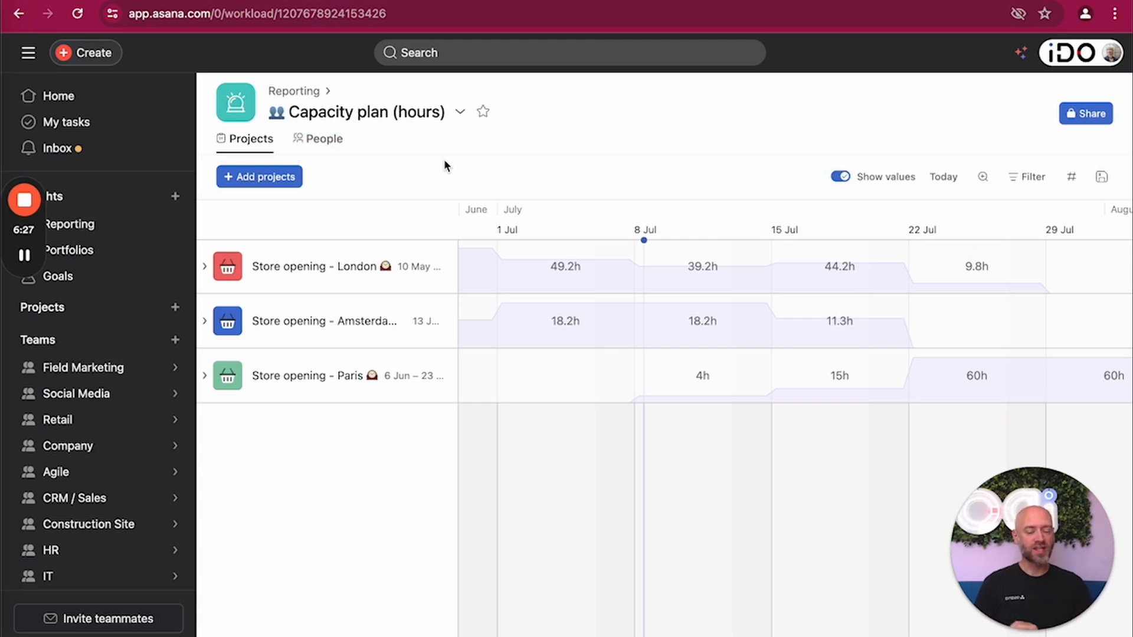
{"action": "mouse_move", "coordinate": [313, 271]}
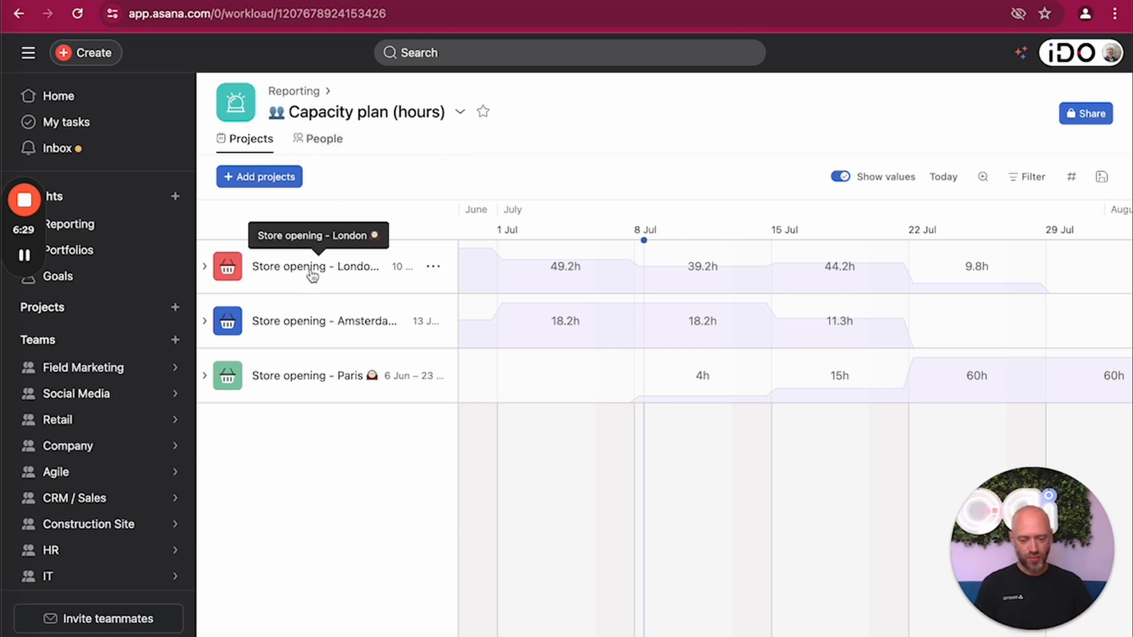
{"action": "left_click", "coordinate": [204, 269]}
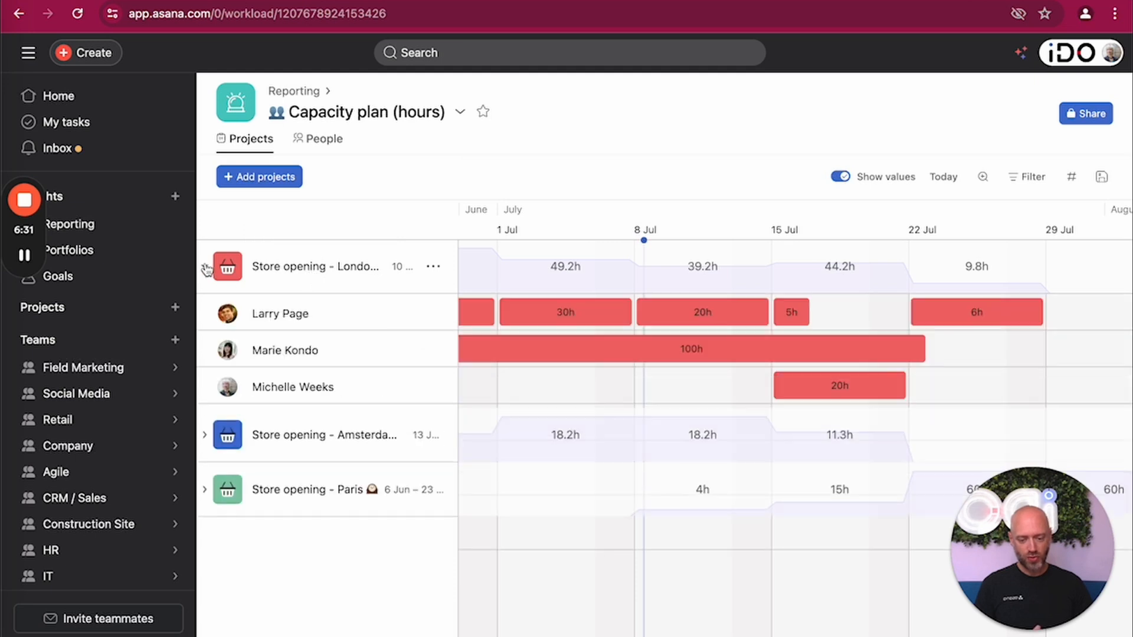
{"action": "left_click", "coordinate": [206, 270]}
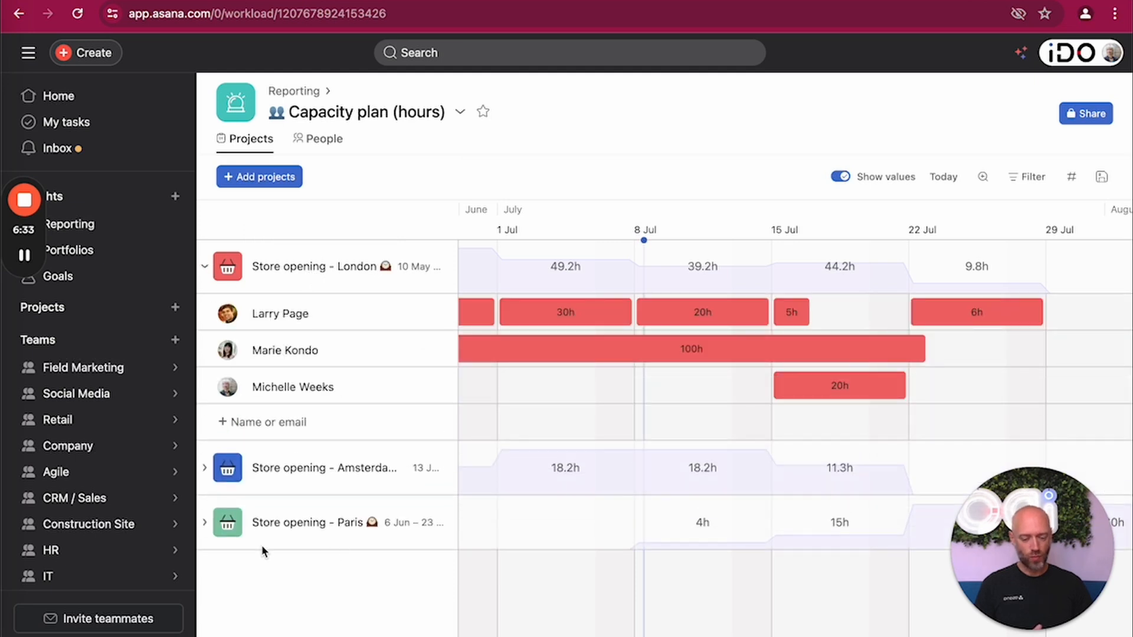
{"action": "left_click", "coordinate": [205, 471]}
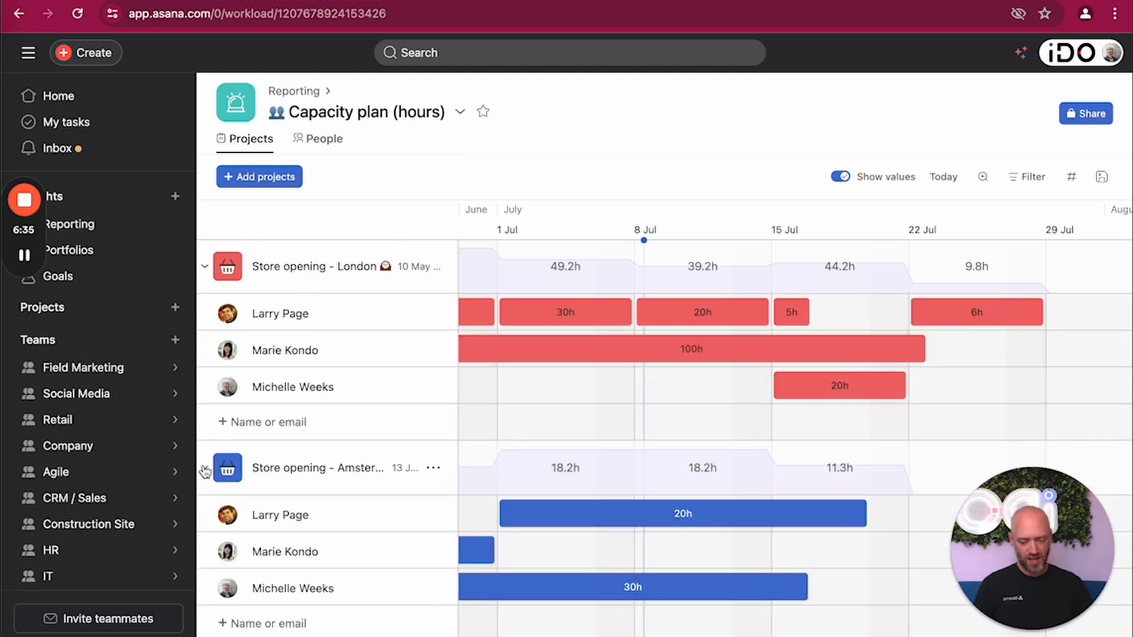